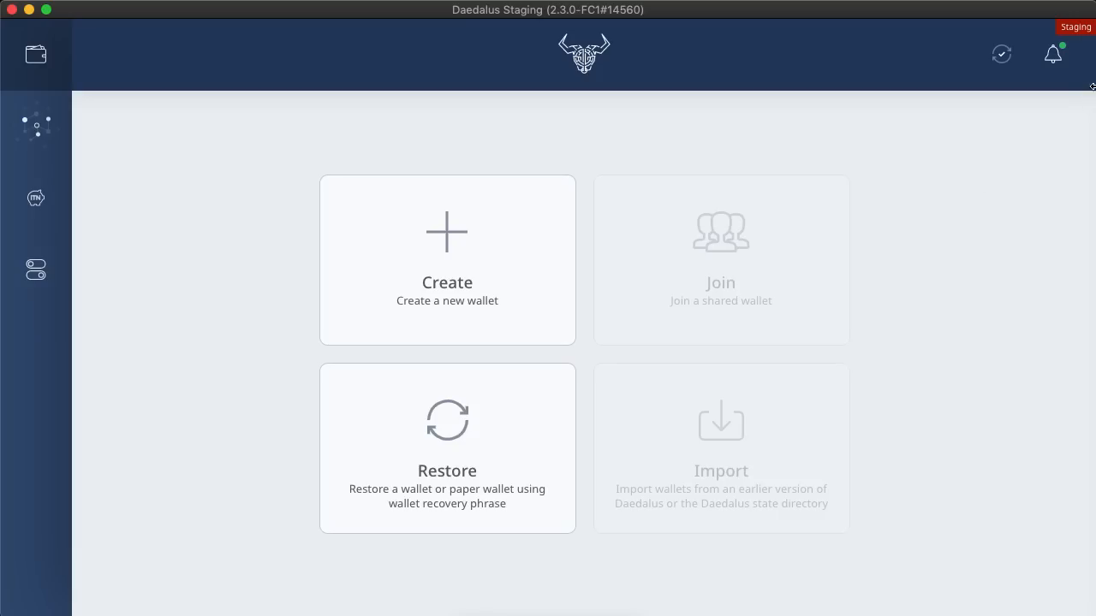
mouse_move(1055, 53)
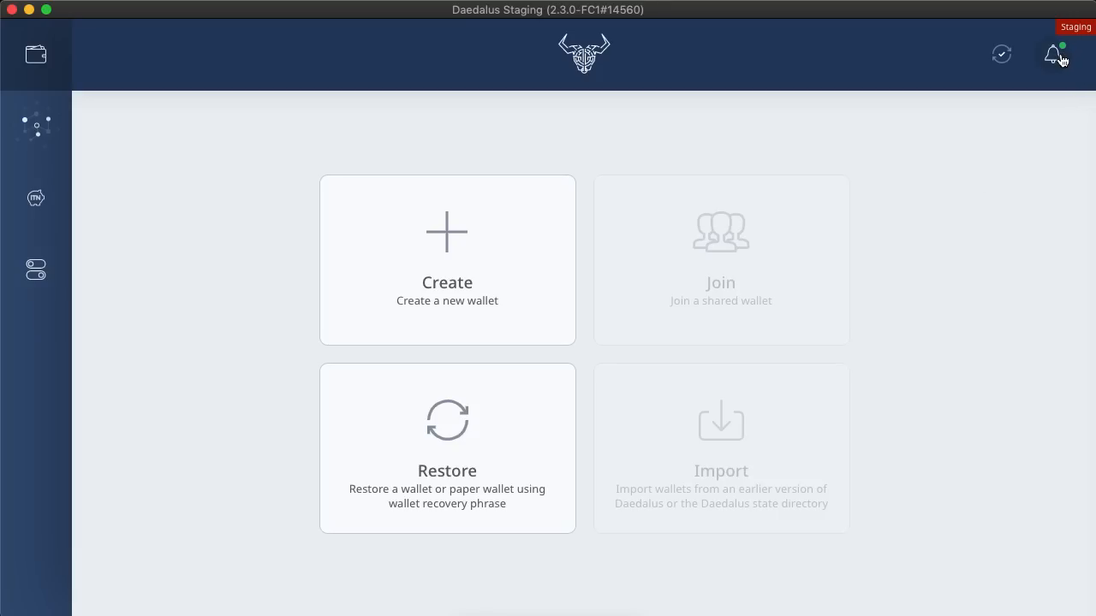
Step: Show the newsfeed from the notification bell to see the latest announcements
left_click(1055, 54)
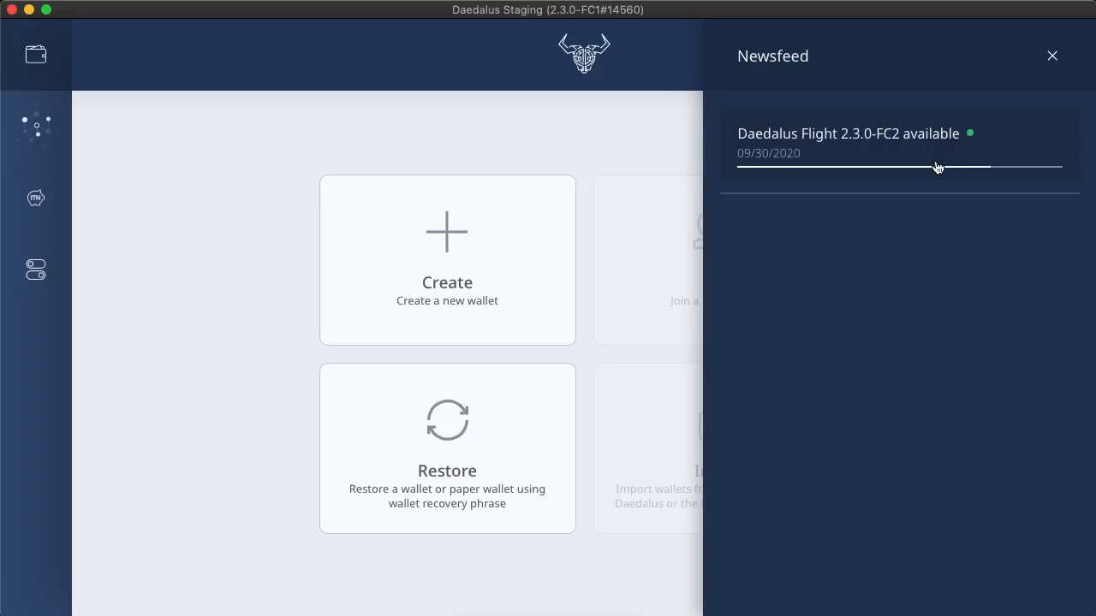
Step: Bring up the Daedalus Flight 2.3.0-FC2 update from its newsfeed notice and let it download
left_click(847, 133)
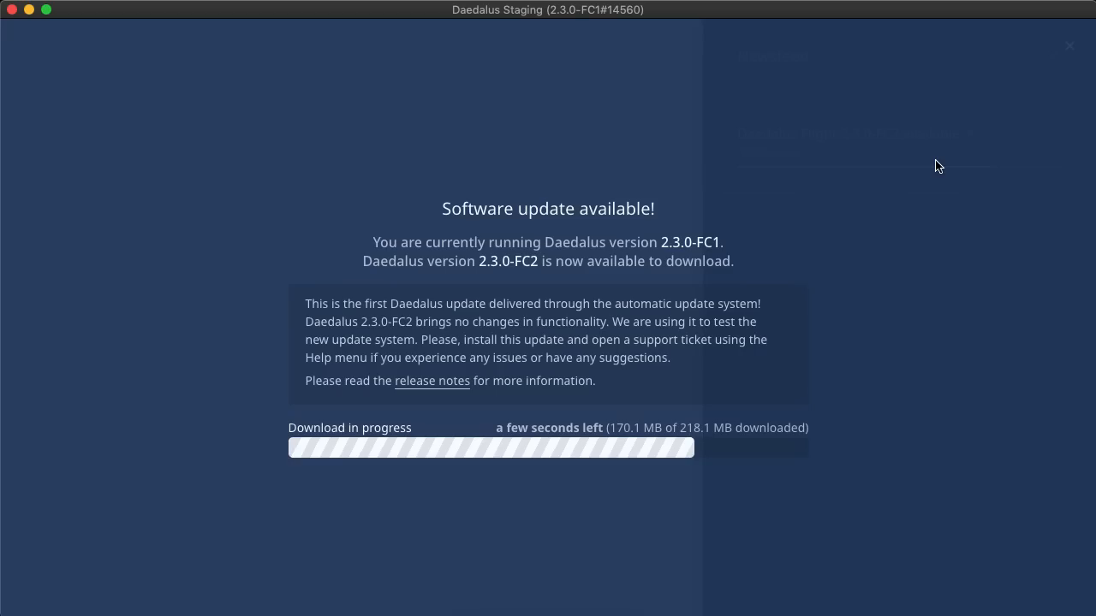
mouse_move(1037, 101)
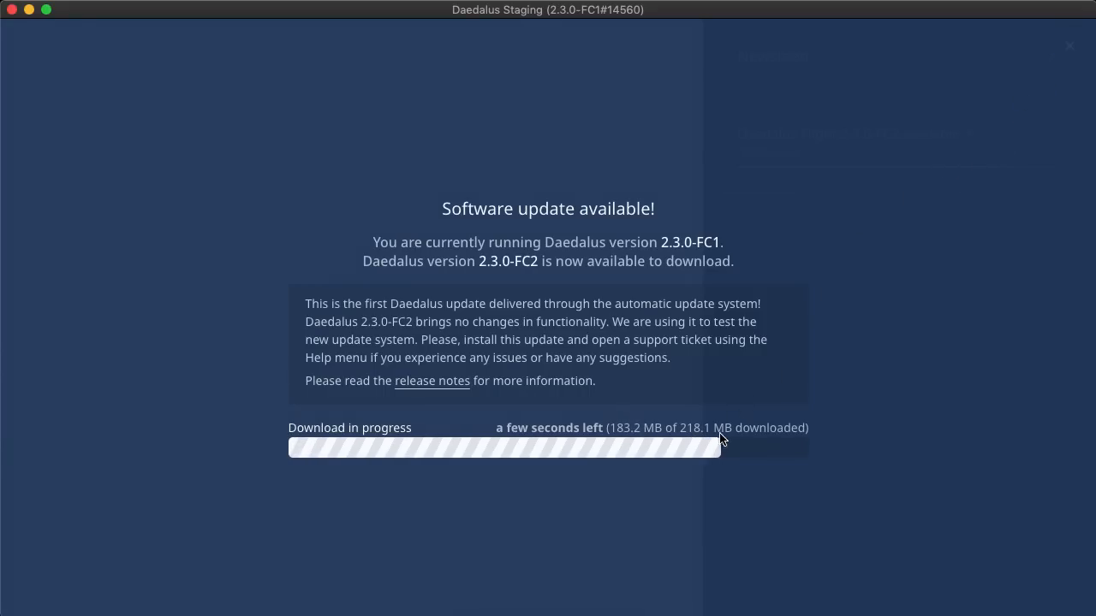
mouse_move(1069, 63)
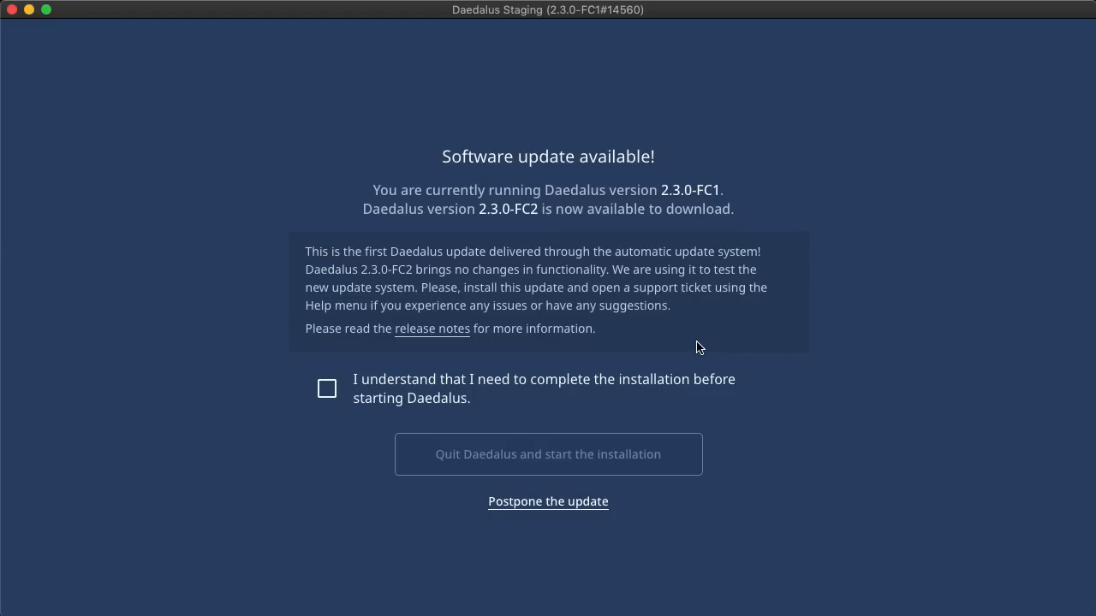
mouse_move(623, 335)
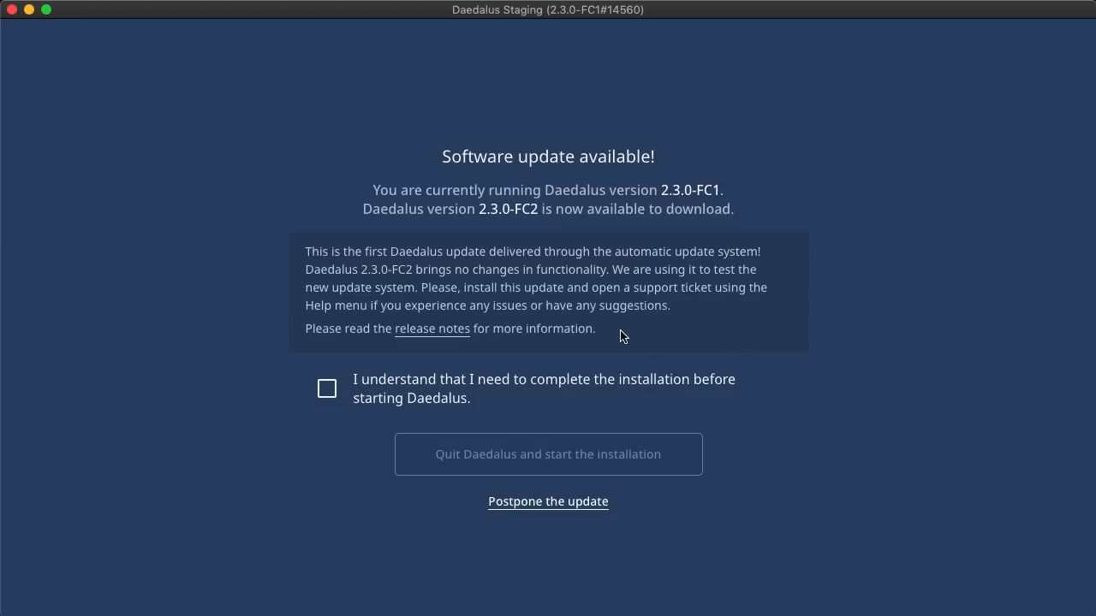
mouse_move(668, 204)
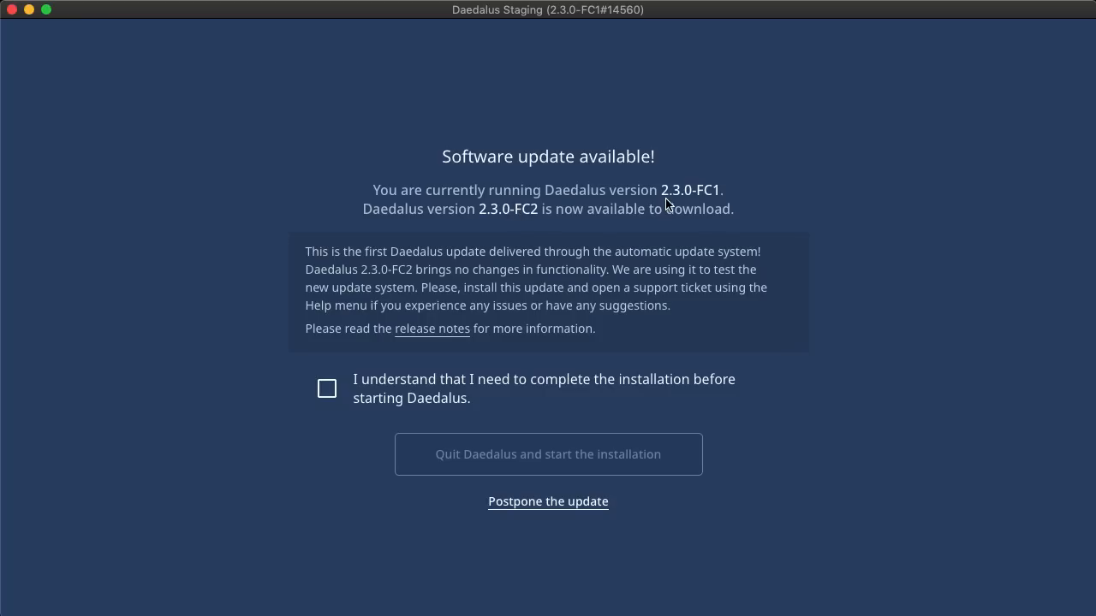
mouse_move(527, 223)
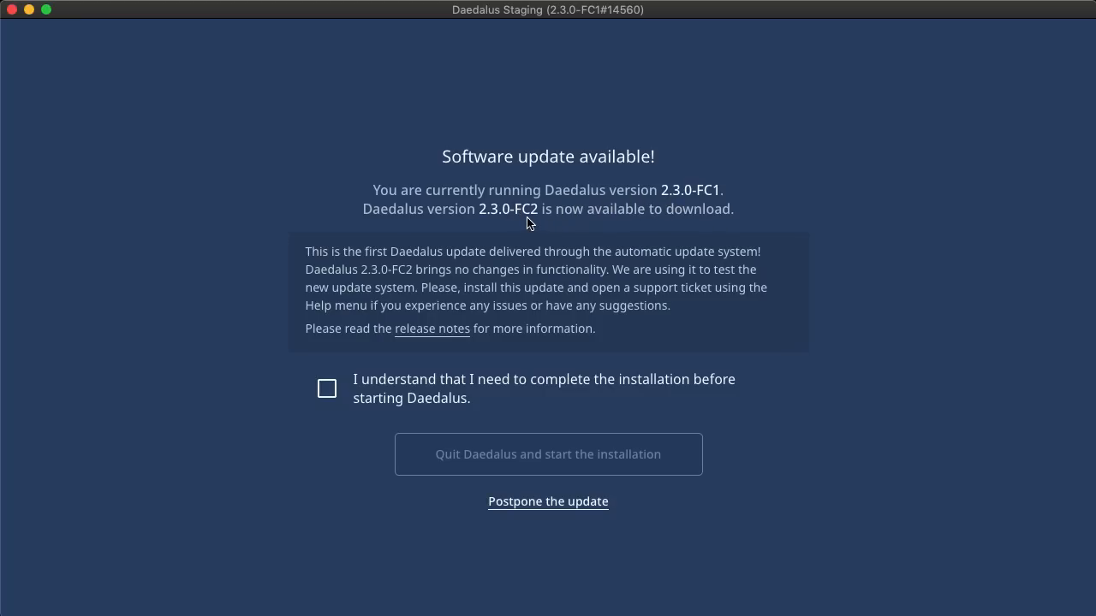
mouse_move(472, 298)
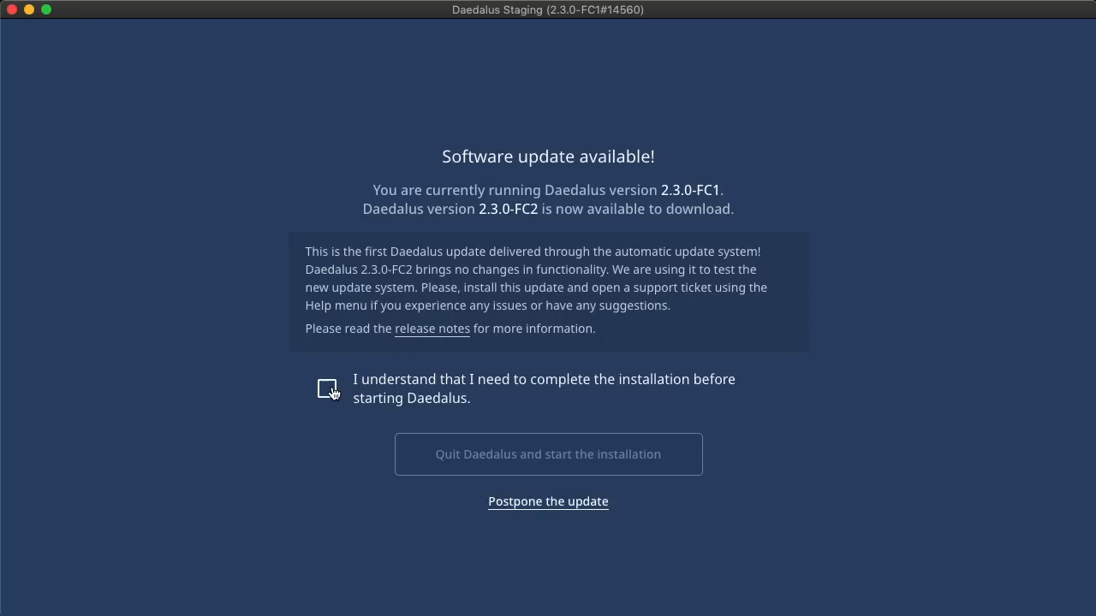
Step: Acknowledge that the 2.3.0-FC2 installation must finish before Daedalus restarts
left_click(327, 389)
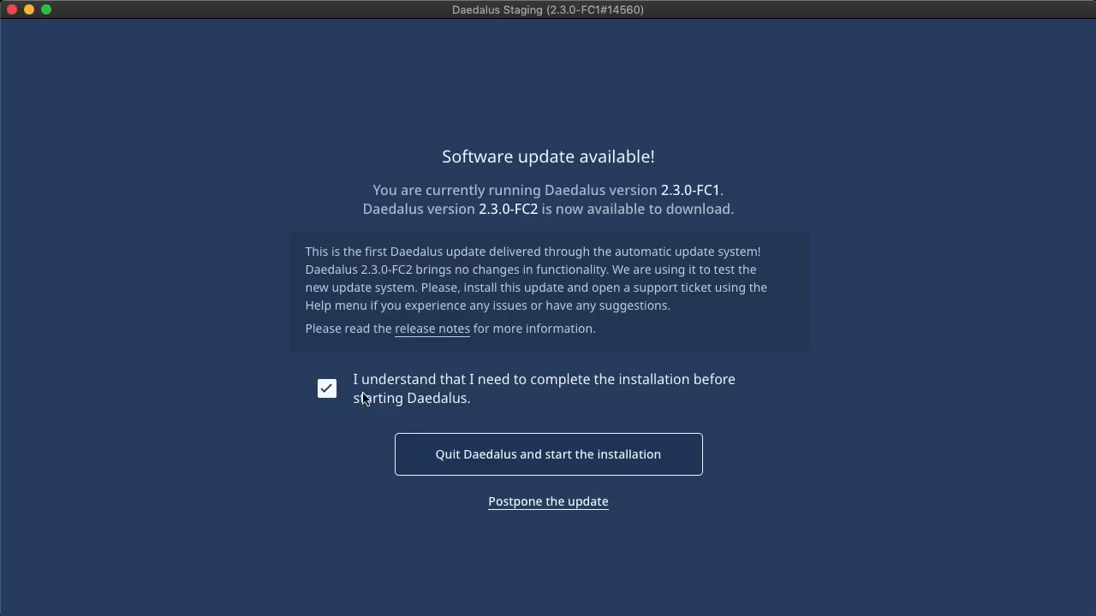
mouse_move(659, 472)
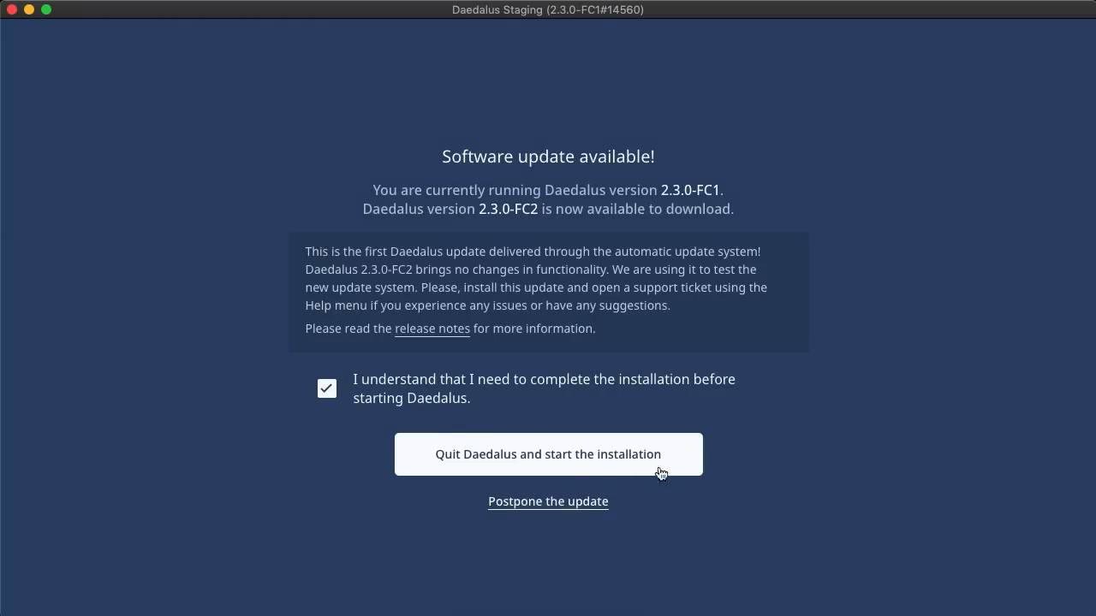
mouse_move(681, 471)
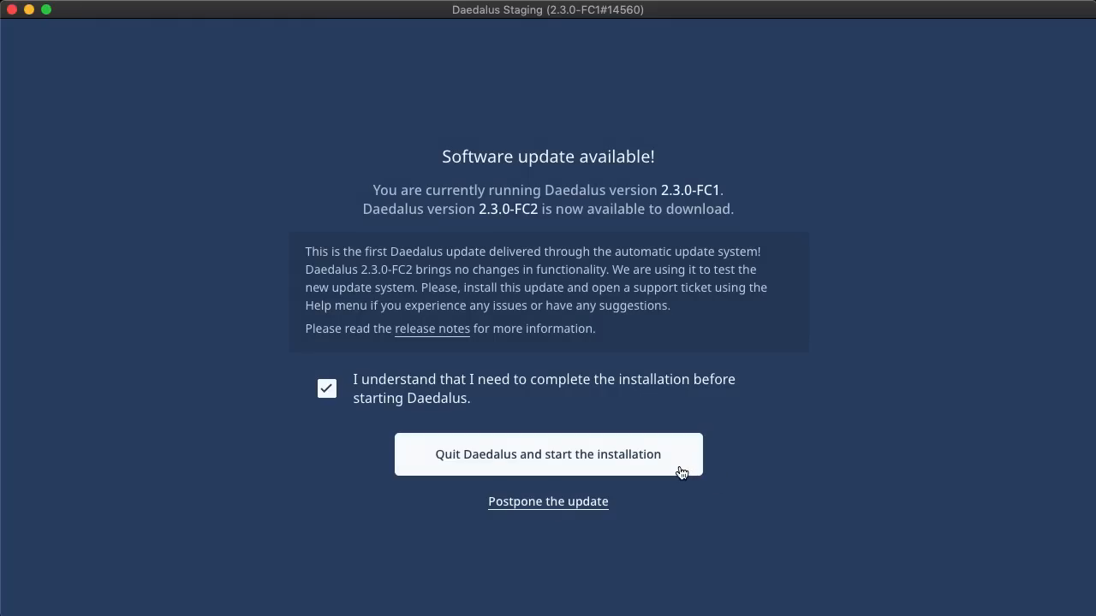
mouse_move(674, 496)
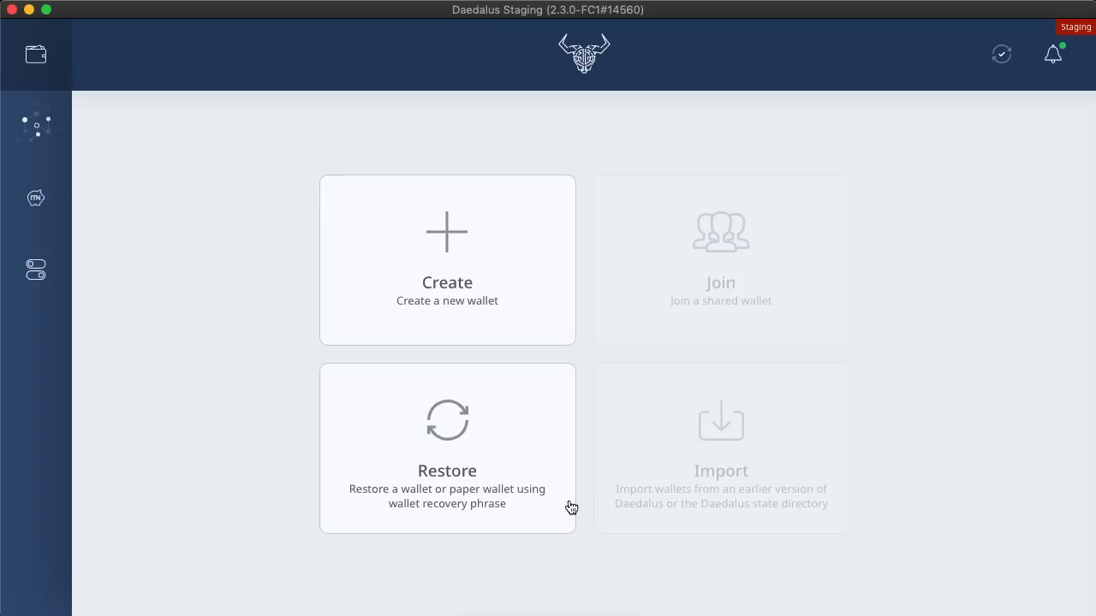
mouse_move(1044, 110)
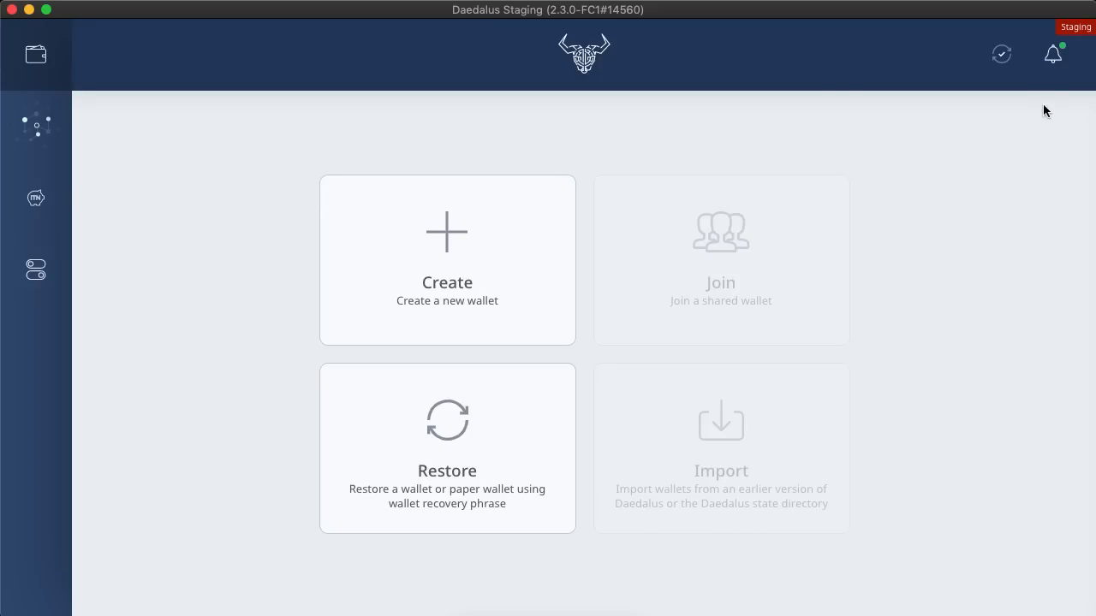
left_click(1051, 54)
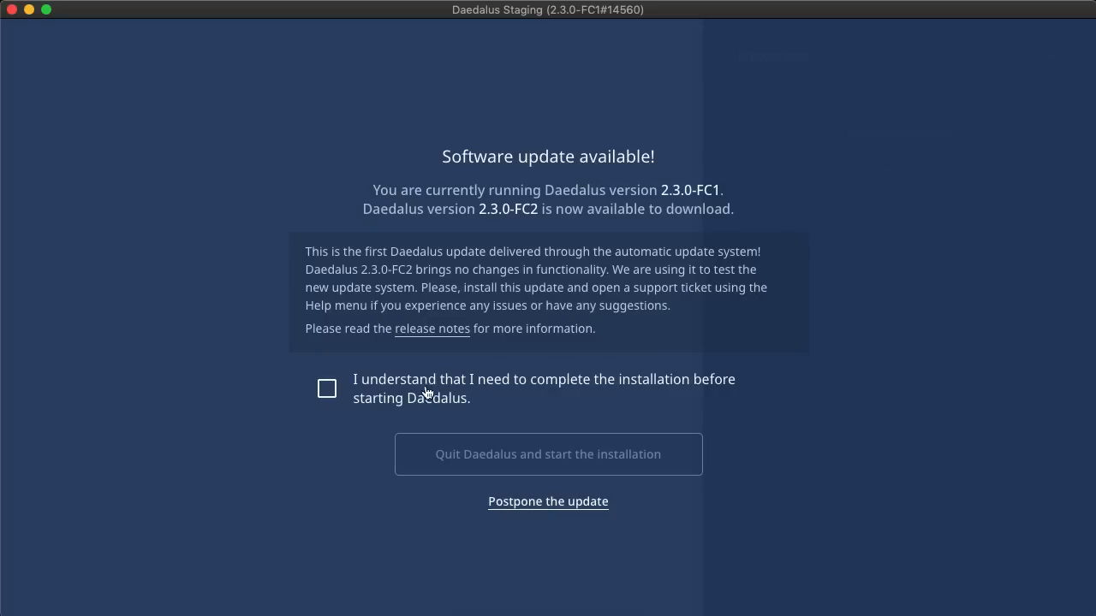
left_click(327, 388)
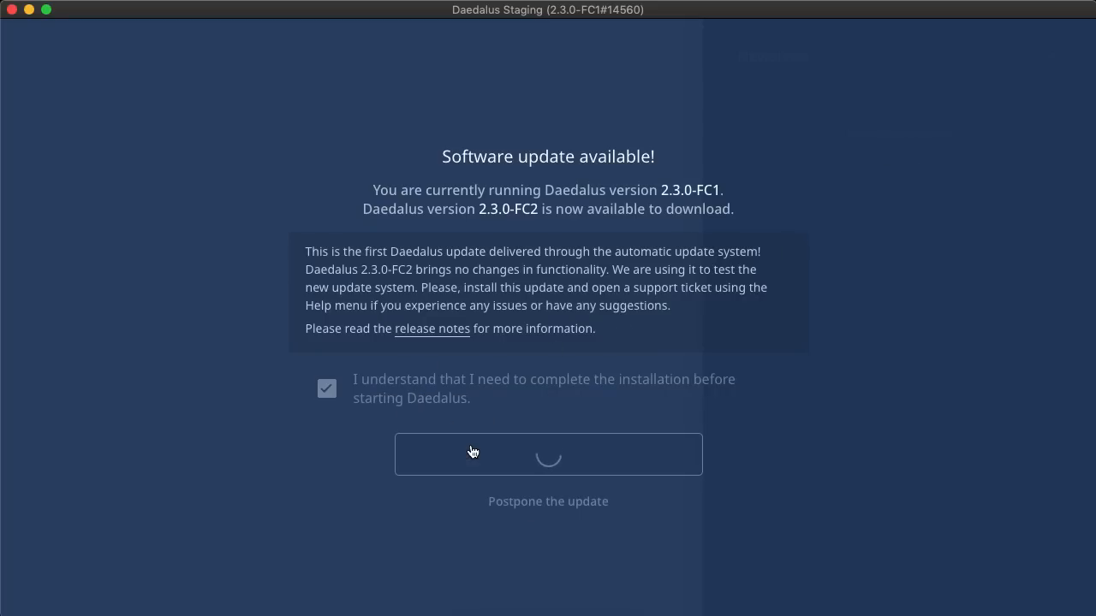
Step: Quit Daedalus and run the macOS Installer on the OS disk, authorizing the standard installation
left_click(548, 454)
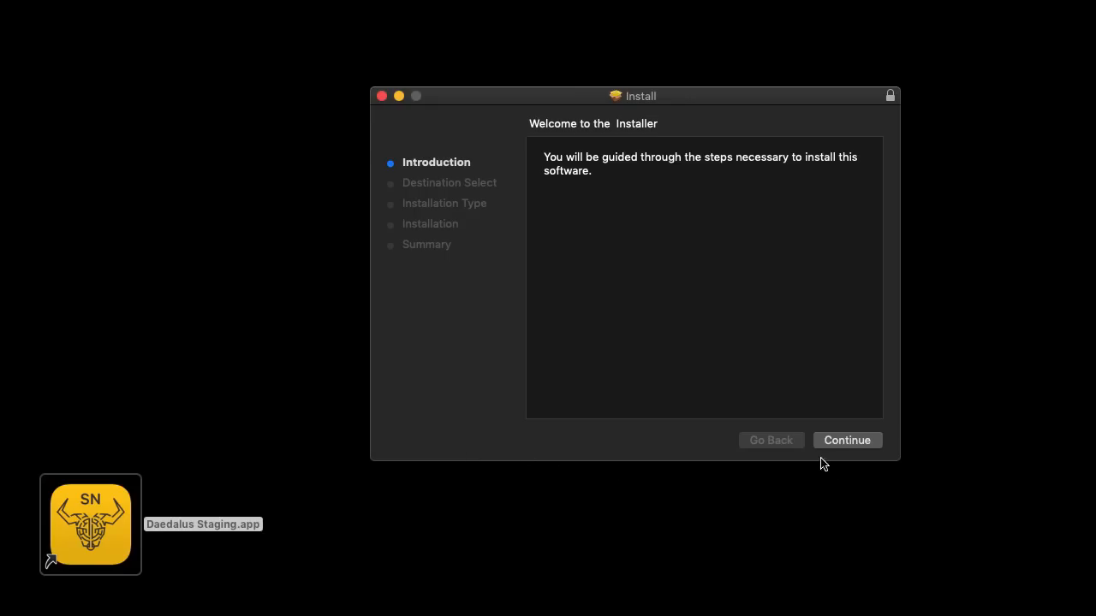
left_click(846, 440)
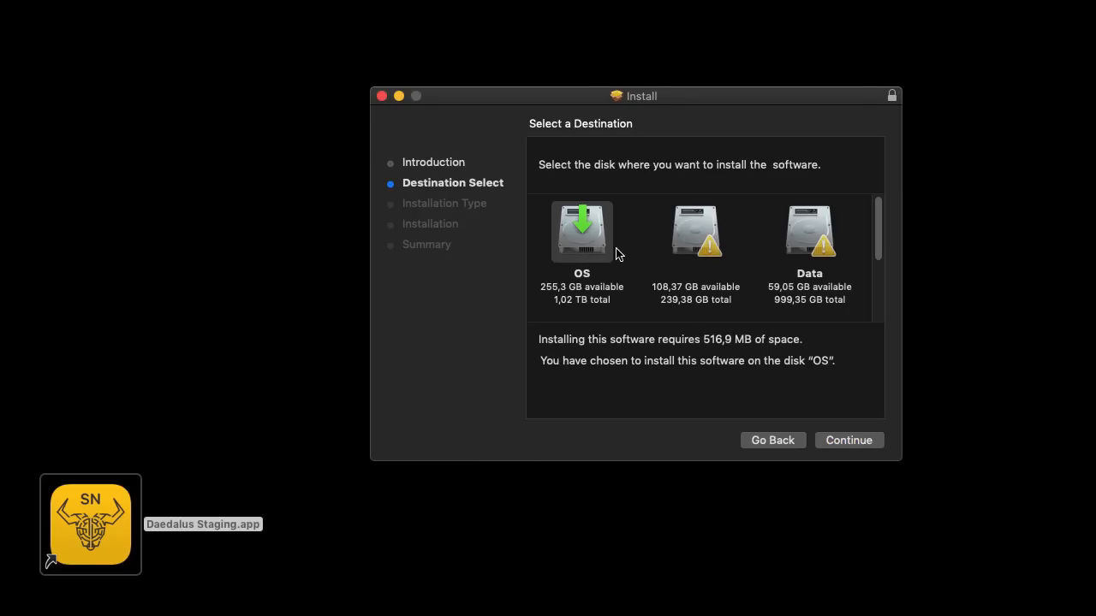
left_click(849, 440)
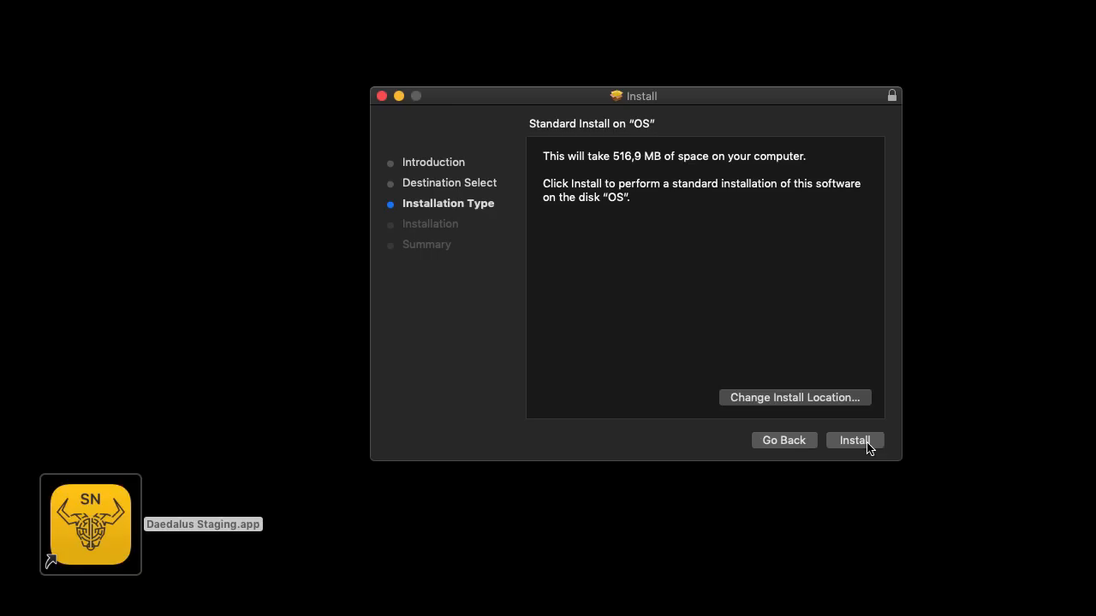
left_click(854, 440)
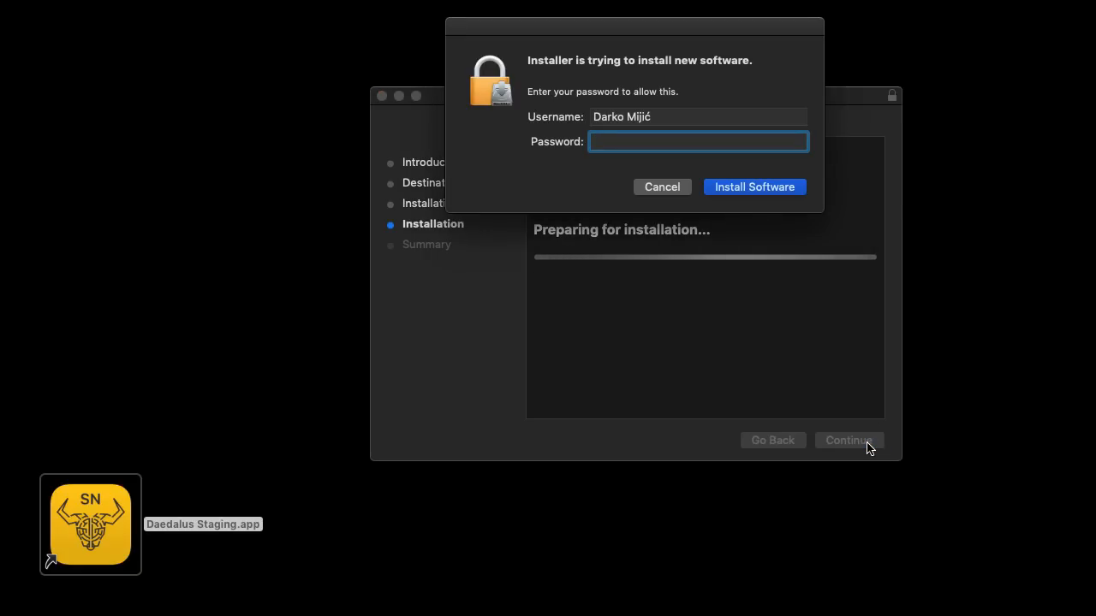
left_click(753, 187)
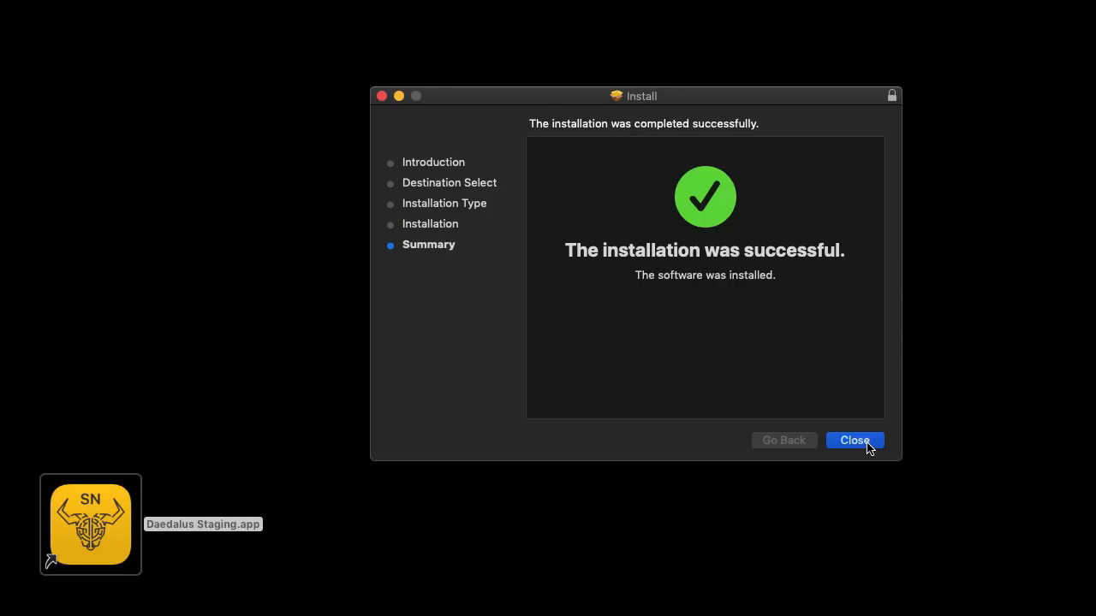
Step: Dismiss the finished installer so the updated Daedalus Staging build can launch
left_click(854, 440)
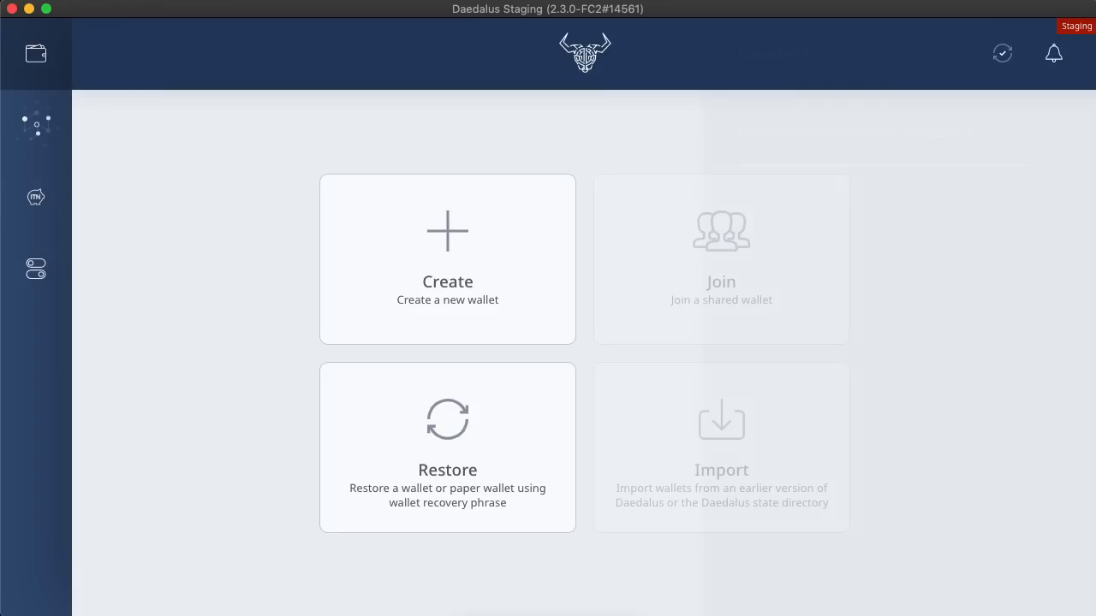
Step: Install the available update and restart Daedalus into the delegation center
left_click(1053, 53)
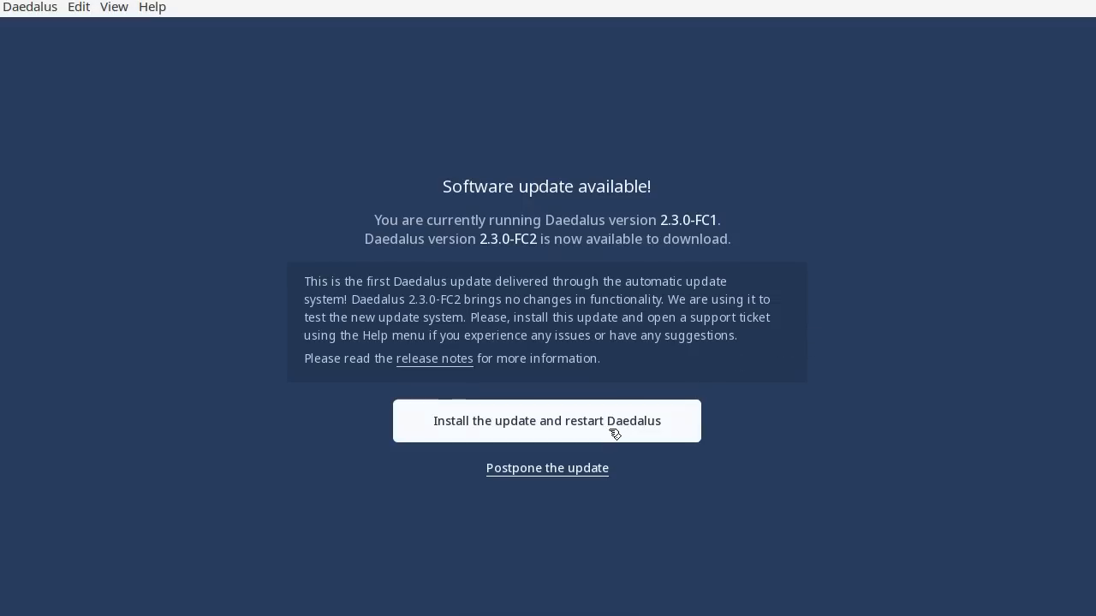
left_click(546, 421)
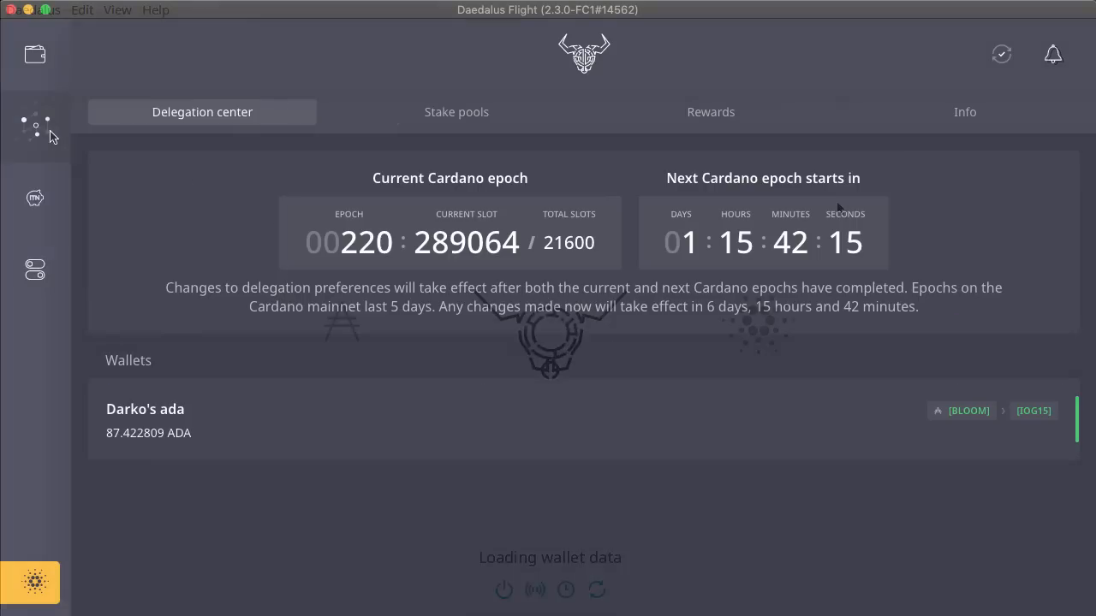
mouse_move(739, 510)
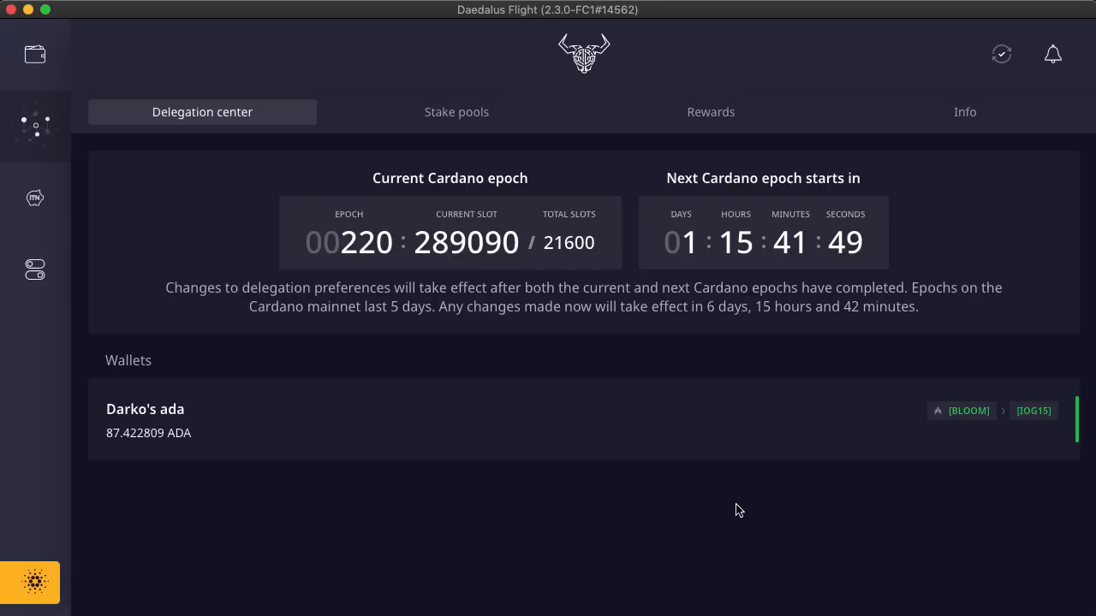
Step: Switch to the Stake pools list showing the ranked grid of 1059 pools
left_click(456, 111)
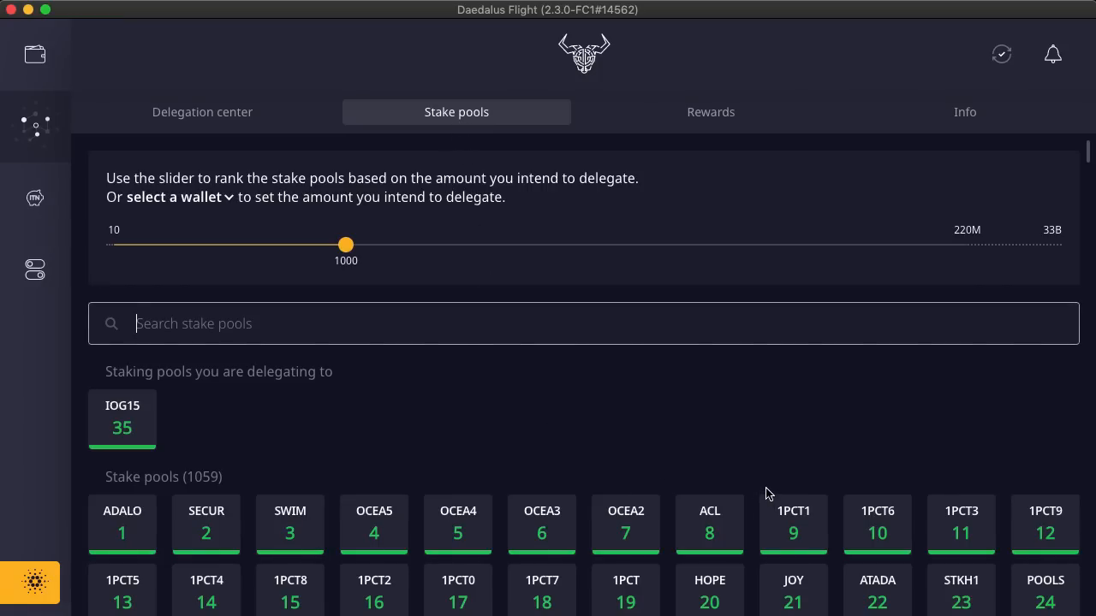
scroll("down", 3)
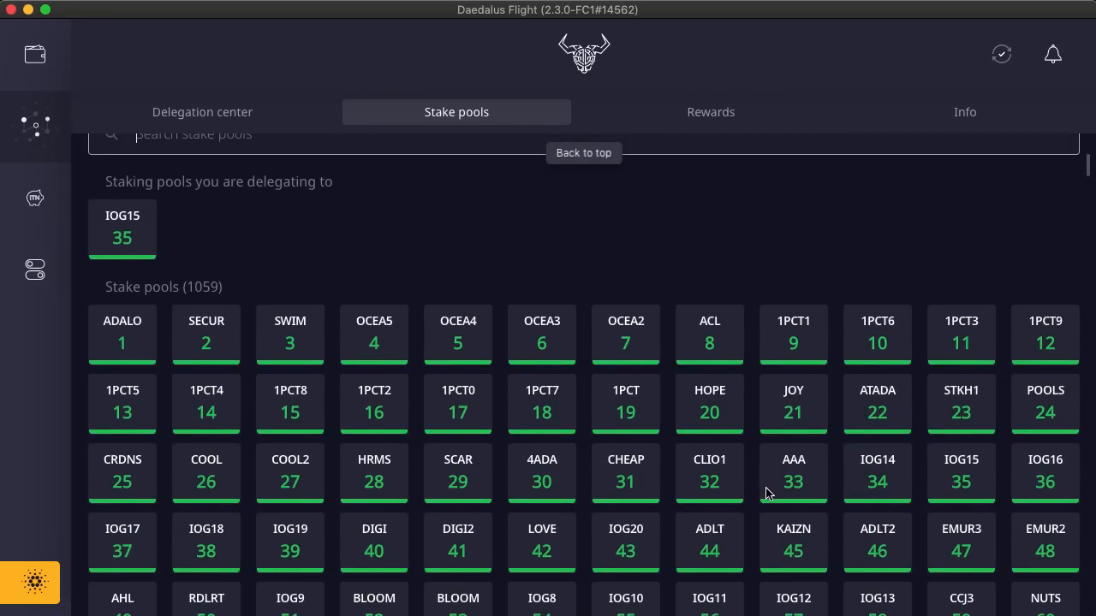
scroll("down", 3)
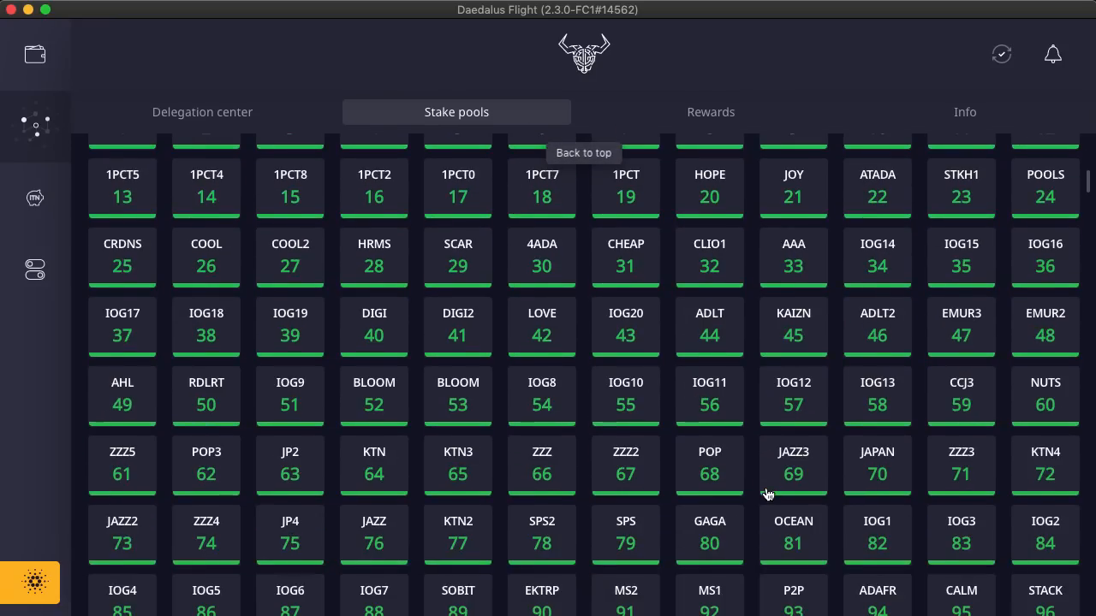
scroll("down", 3)
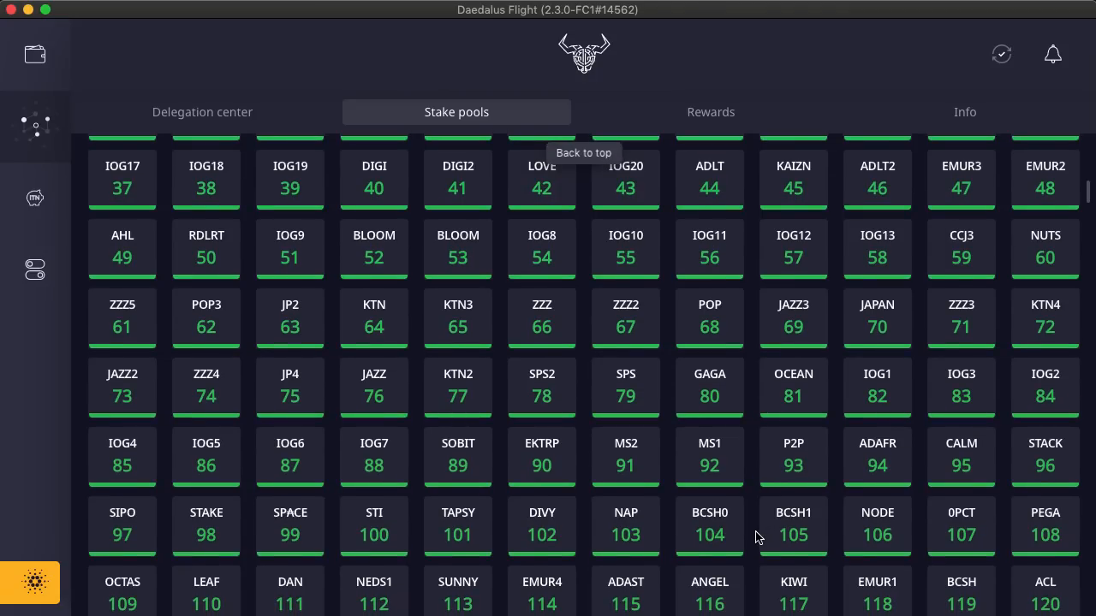
scroll("down", 3)
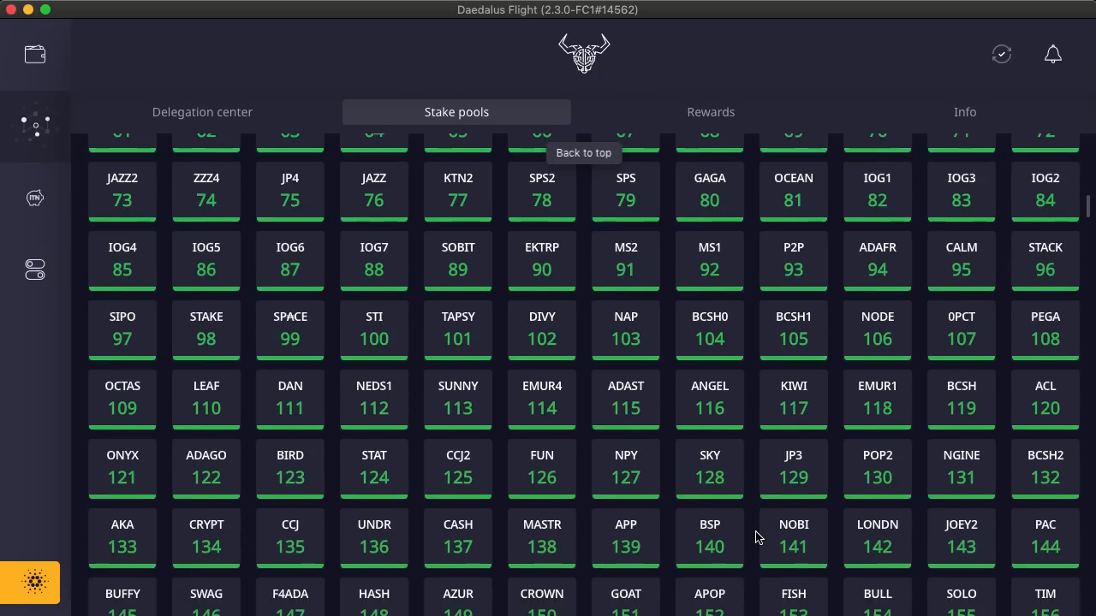
scroll("down", 3)
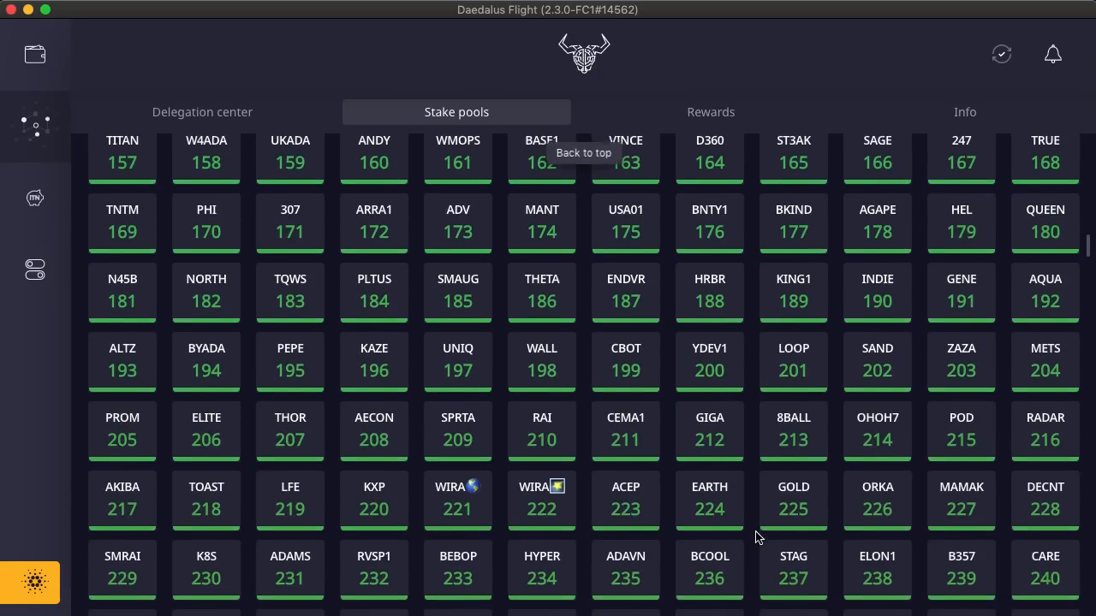
scroll("down", 3)
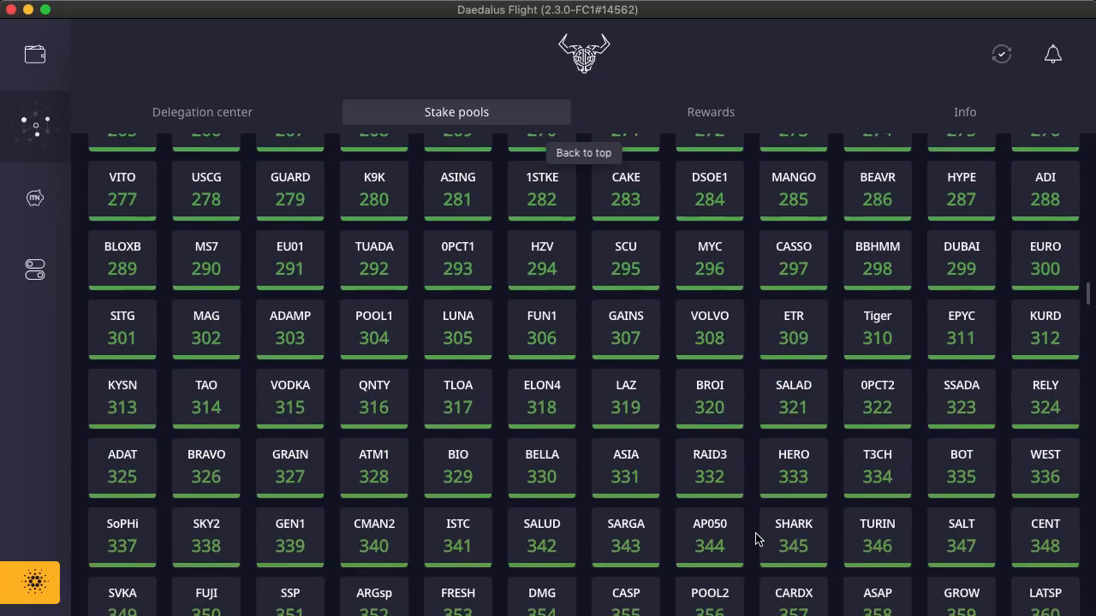
scroll("down", 3)
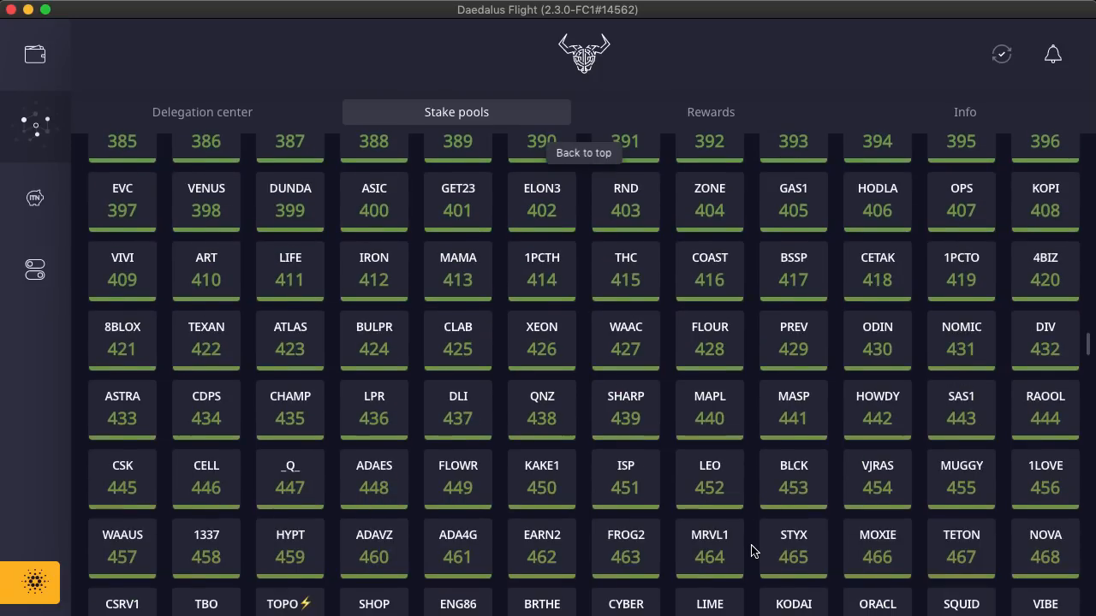
scroll("down", 3)
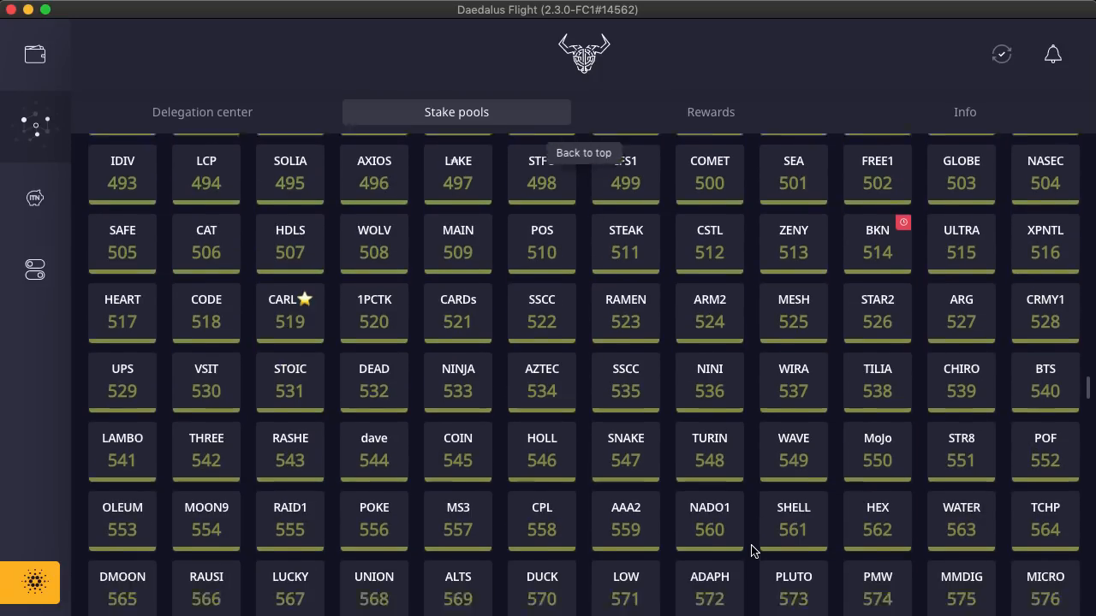
scroll("down", 3)
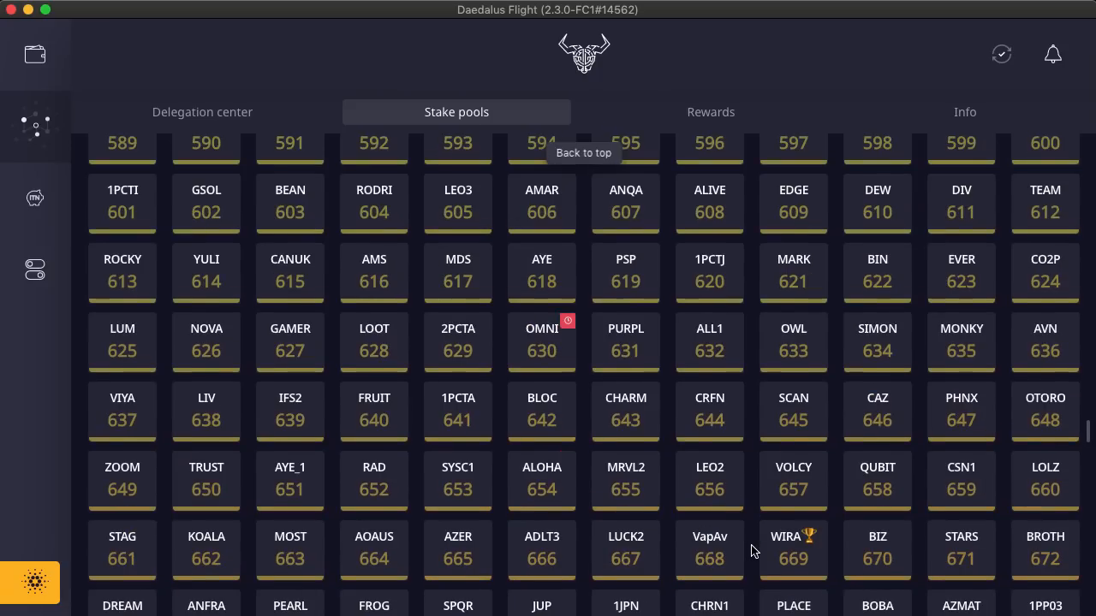
scroll("down", 3)
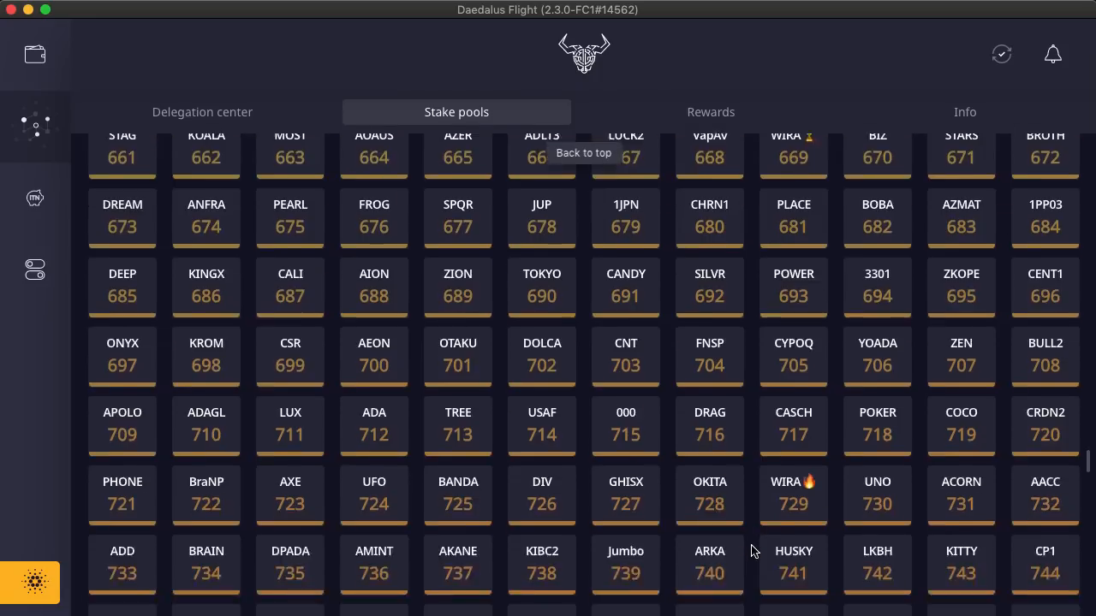
scroll("down", 3)
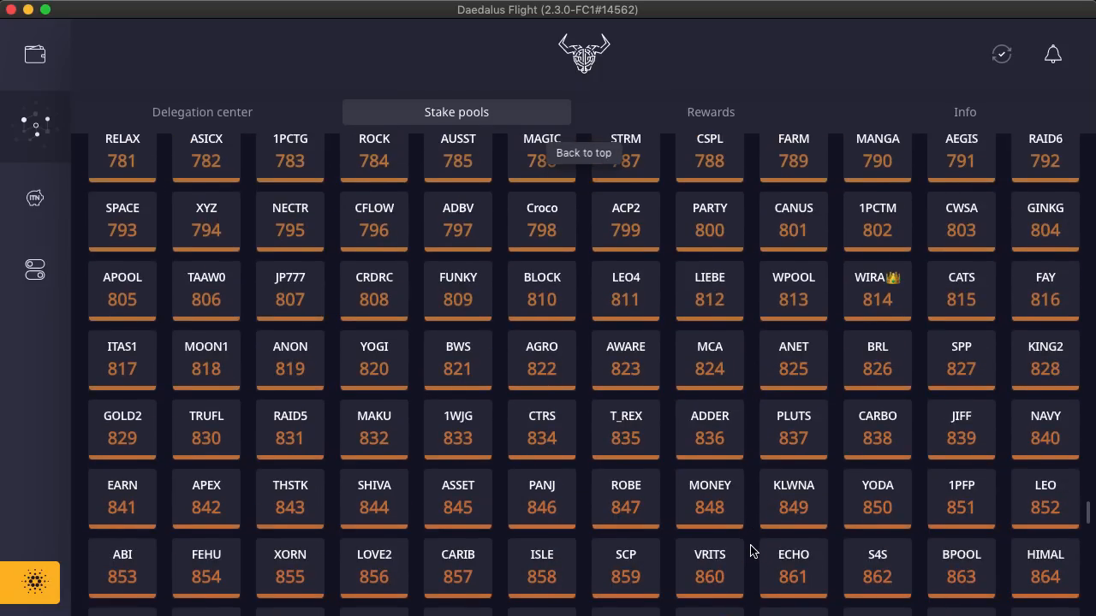
scroll("down", 3)
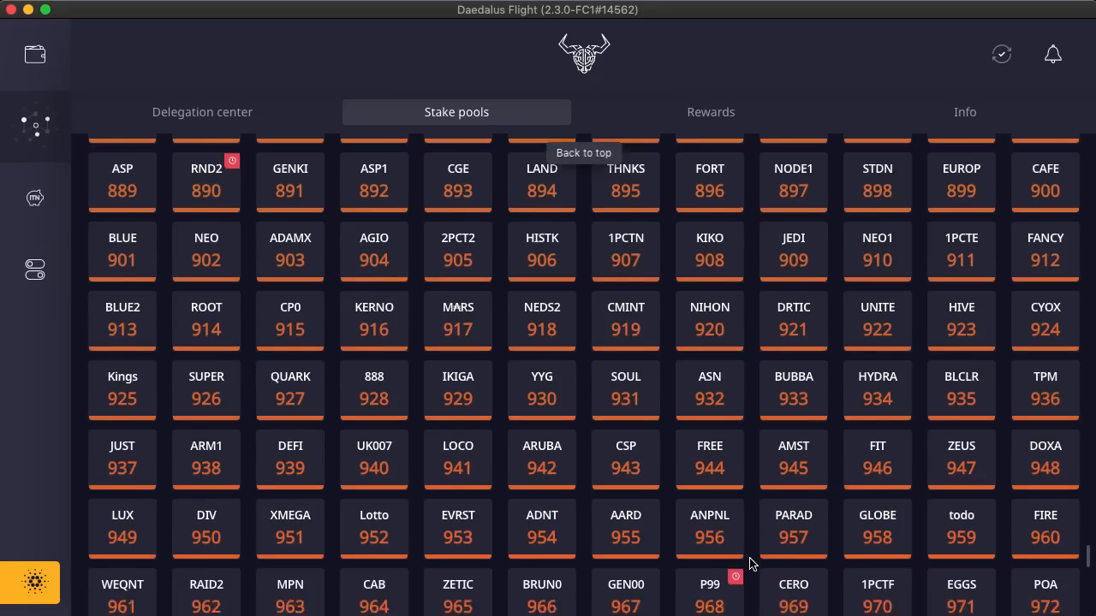
scroll("down", 3)
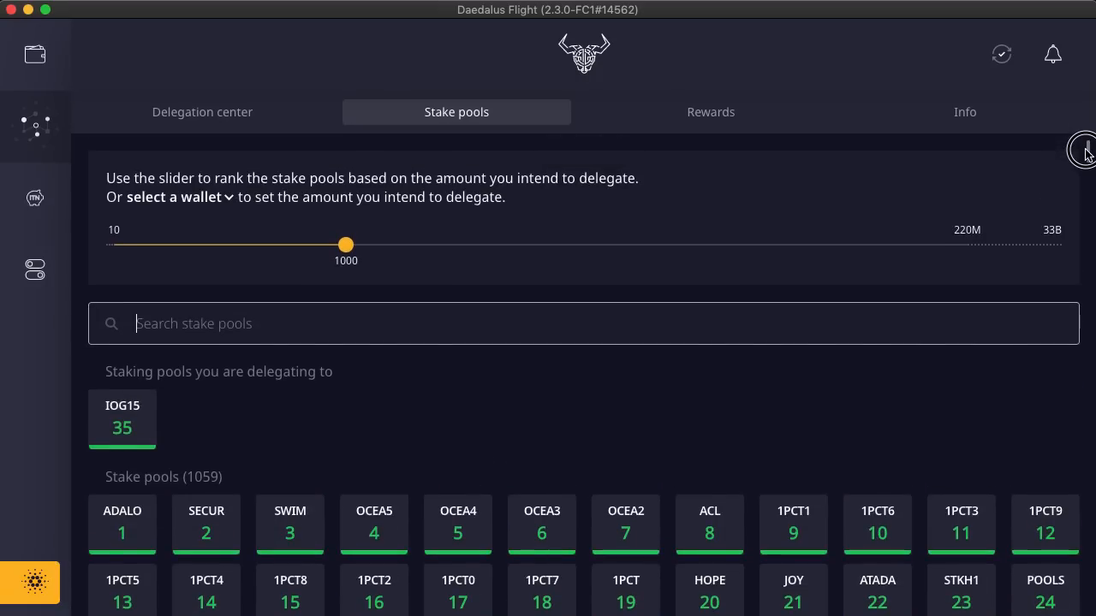
Step: Show the detail card for ADALovelacePool (ADALO, rank 1)
scroll("down", 3)
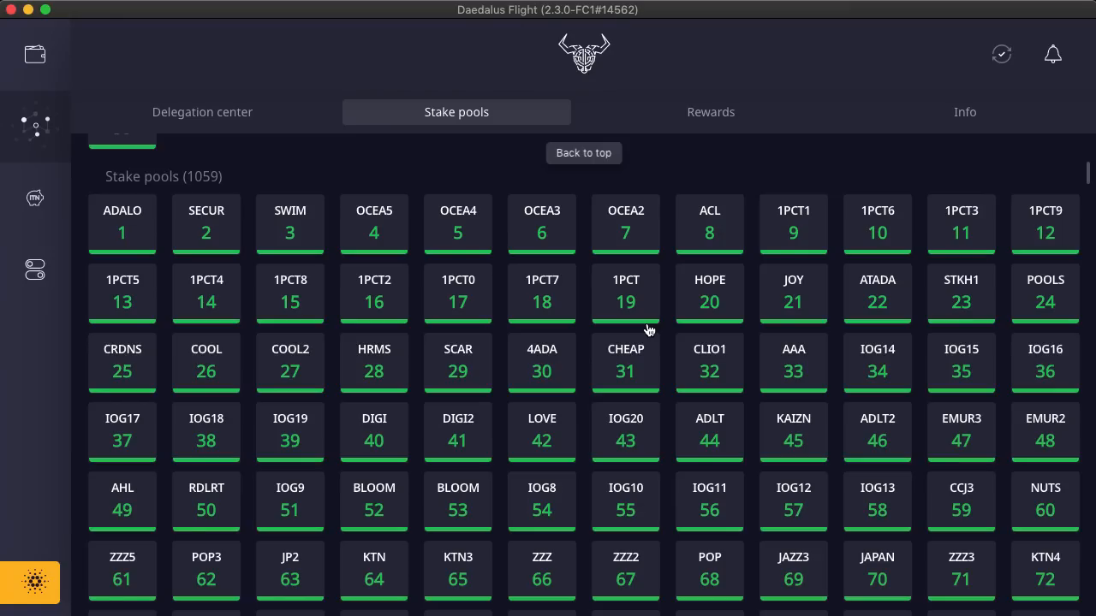
left_click(122, 226)
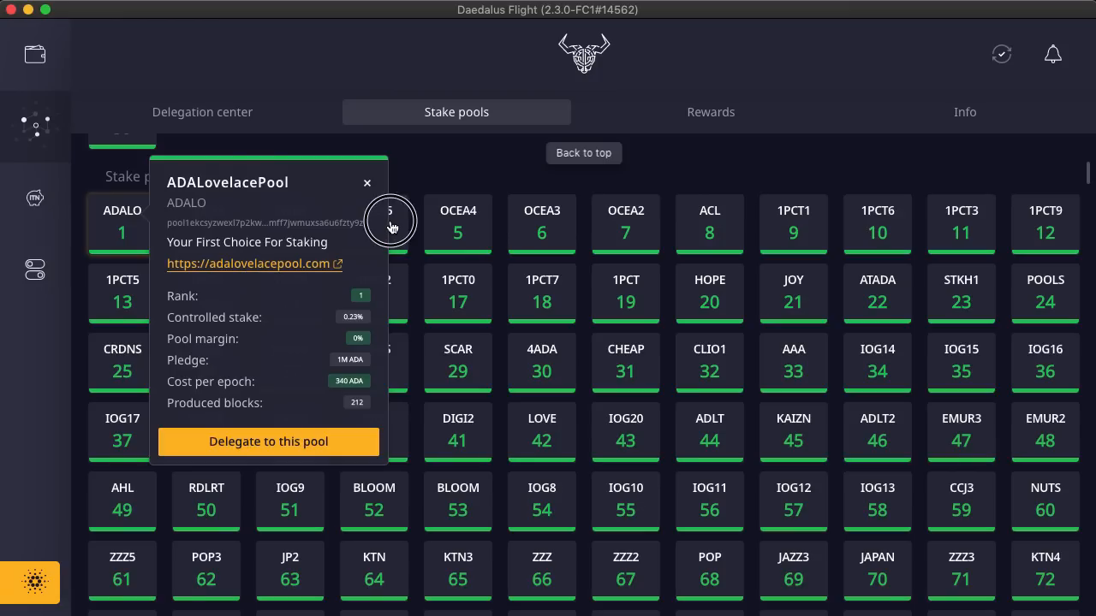
Step: View the ADA Ocean Five (OCEA5, rank 4) details, then dismiss them back to the grid
left_click(373, 226)
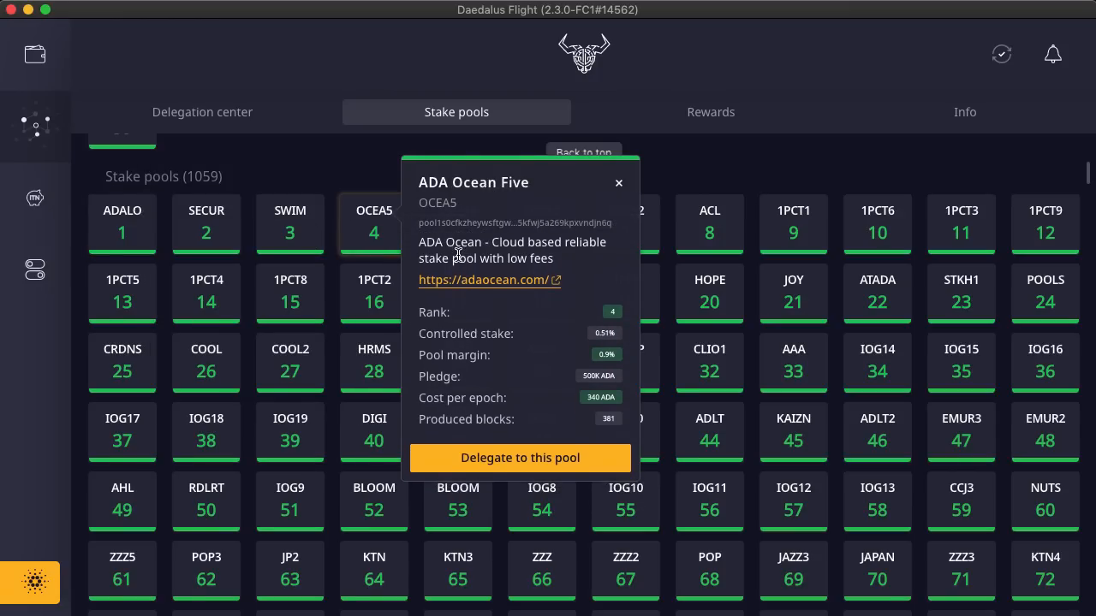
mouse_move(715, 243)
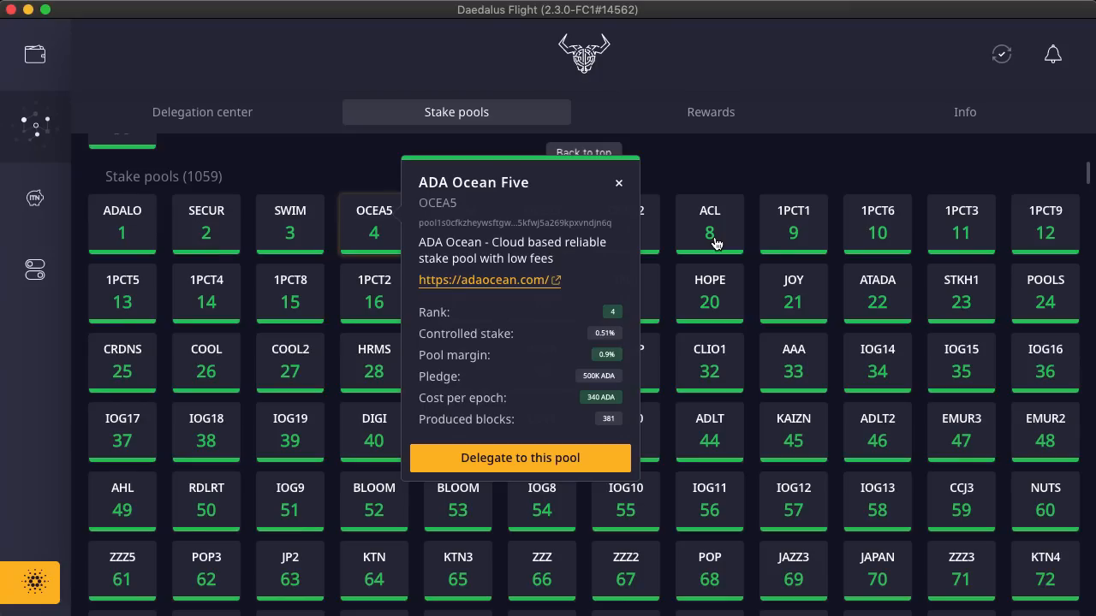
left_click(618, 181)
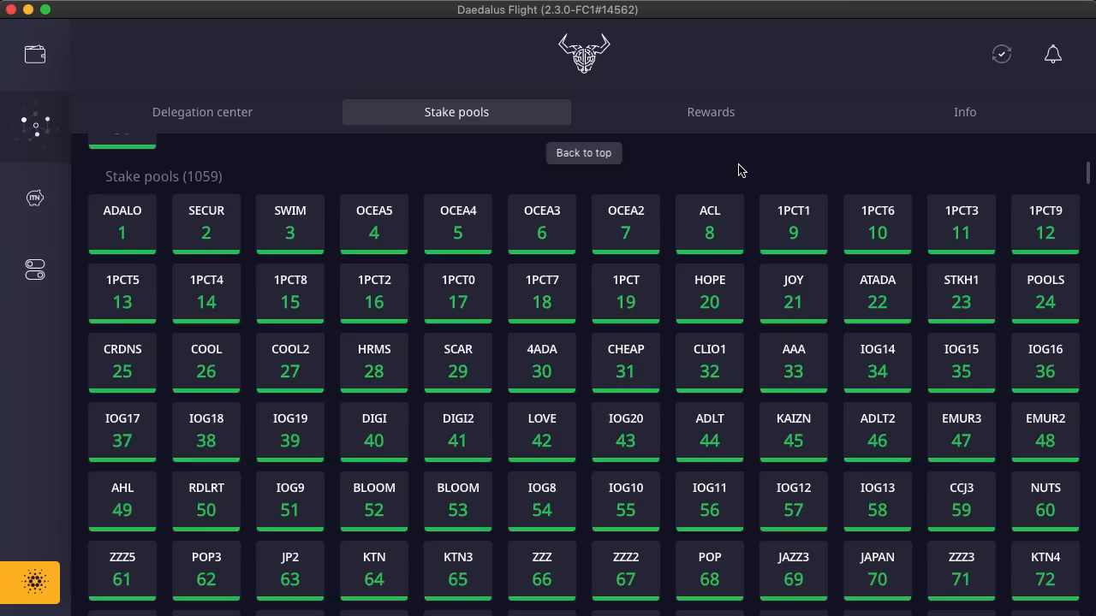
mouse_move(609, 158)
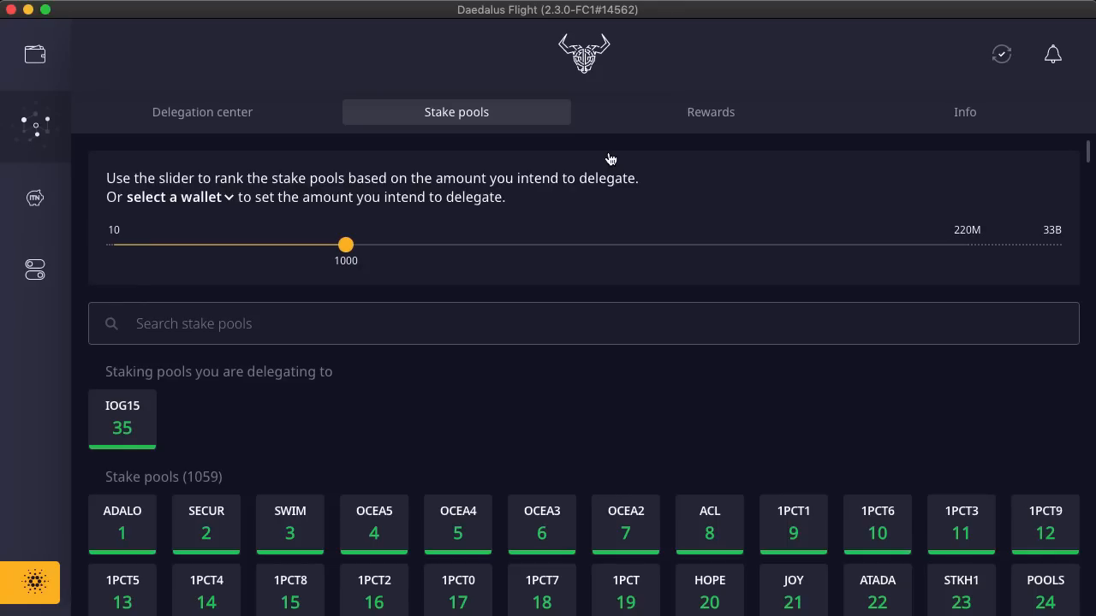
mouse_move(479, 189)
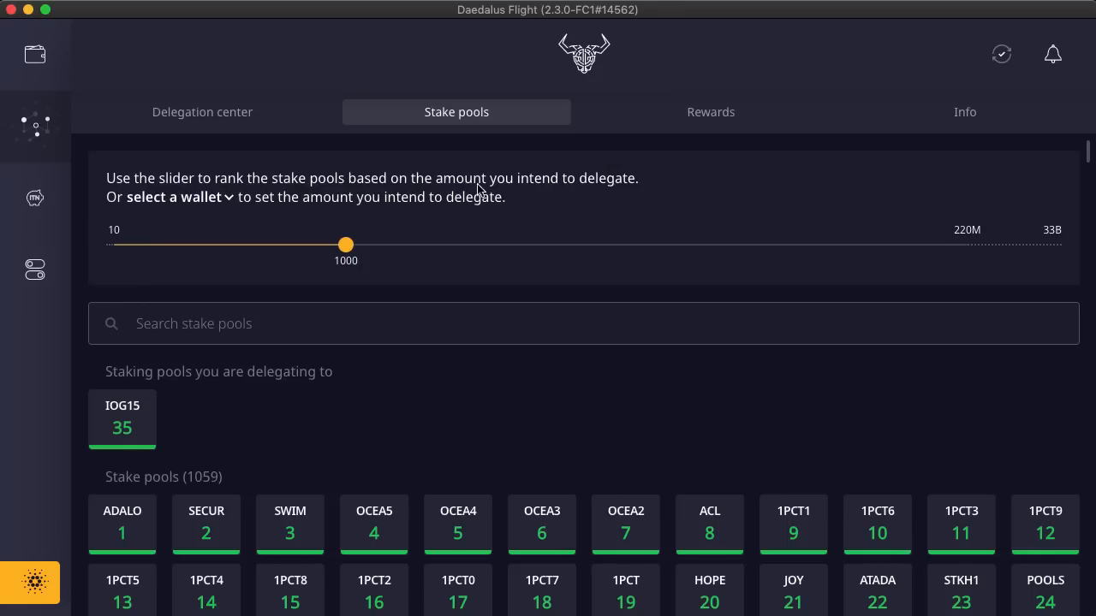
Step: Slide the delegation amount down to 10, then up to 220,000,000 to re-rank the pools
left_click(346, 245)
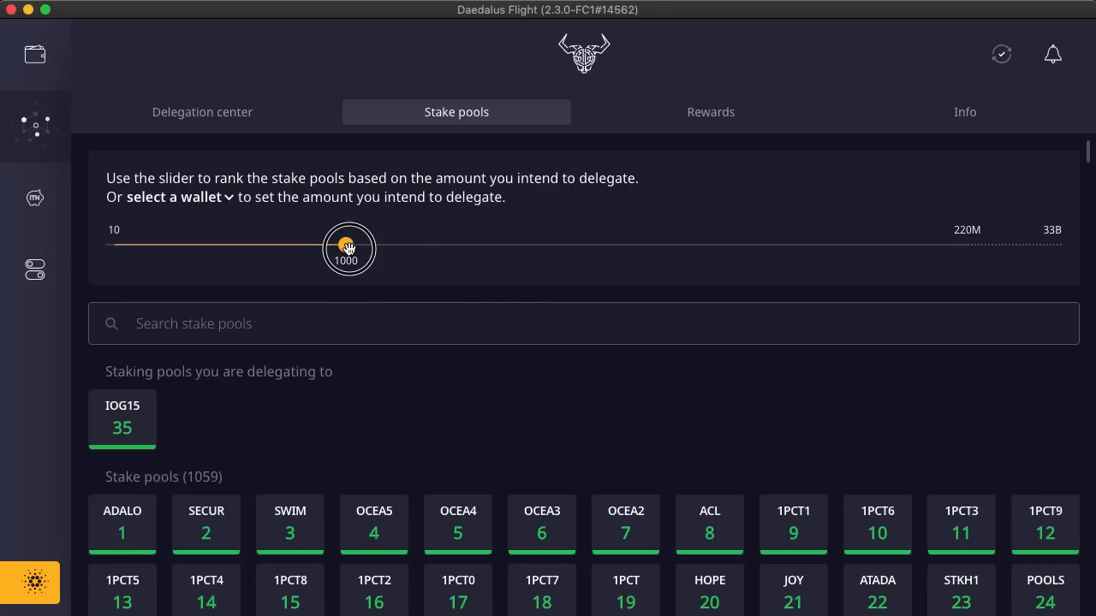
left_click_drag(349, 246, 113, 246)
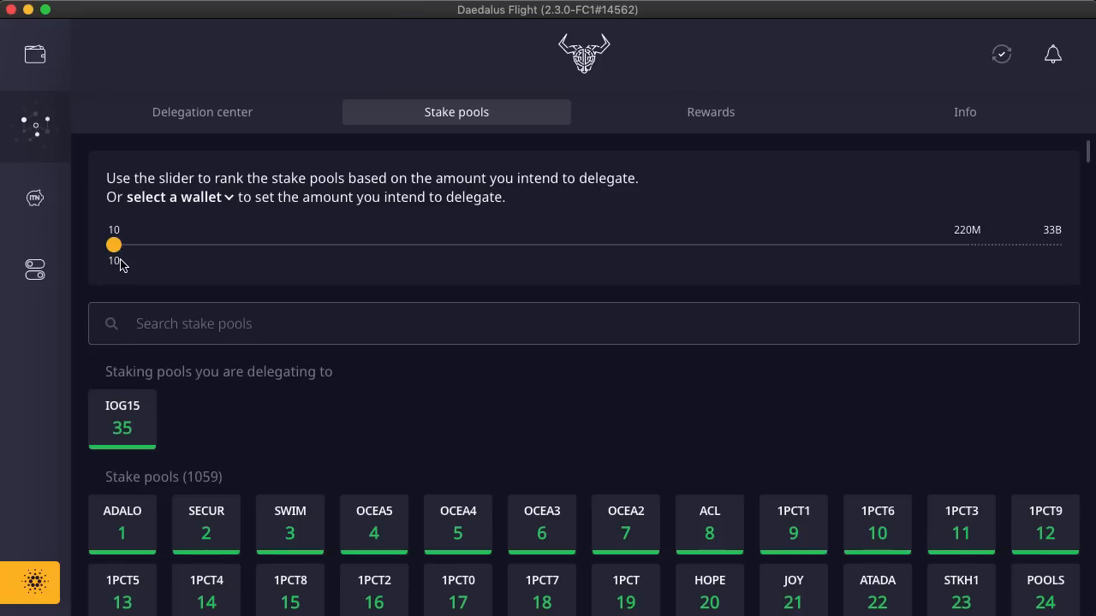
left_click_drag(113, 245, 190, 245)
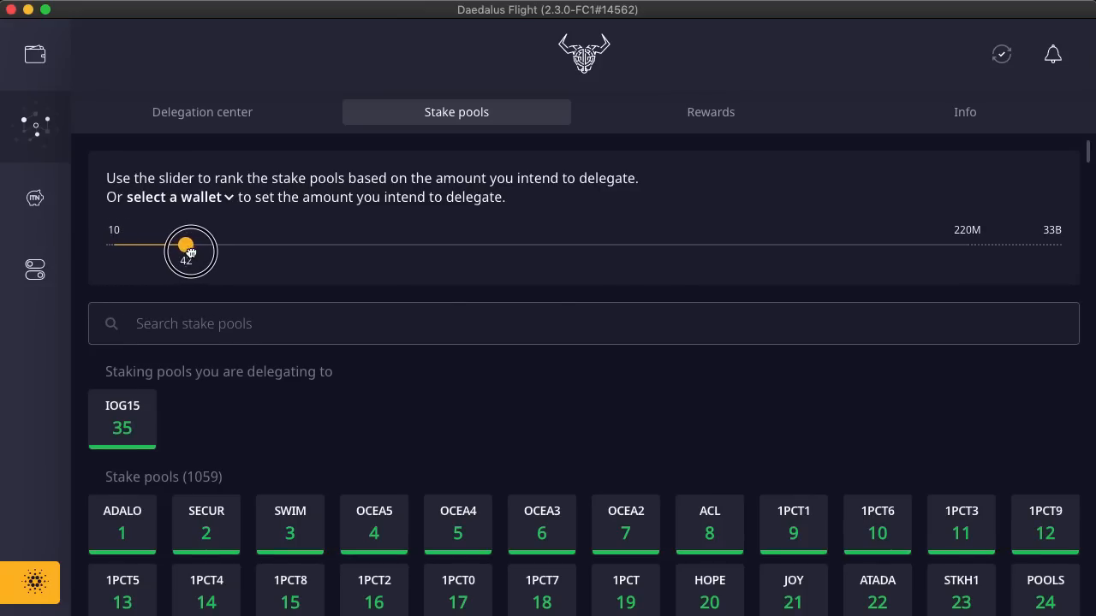
left_click_drag(190, 249, 473, 247)
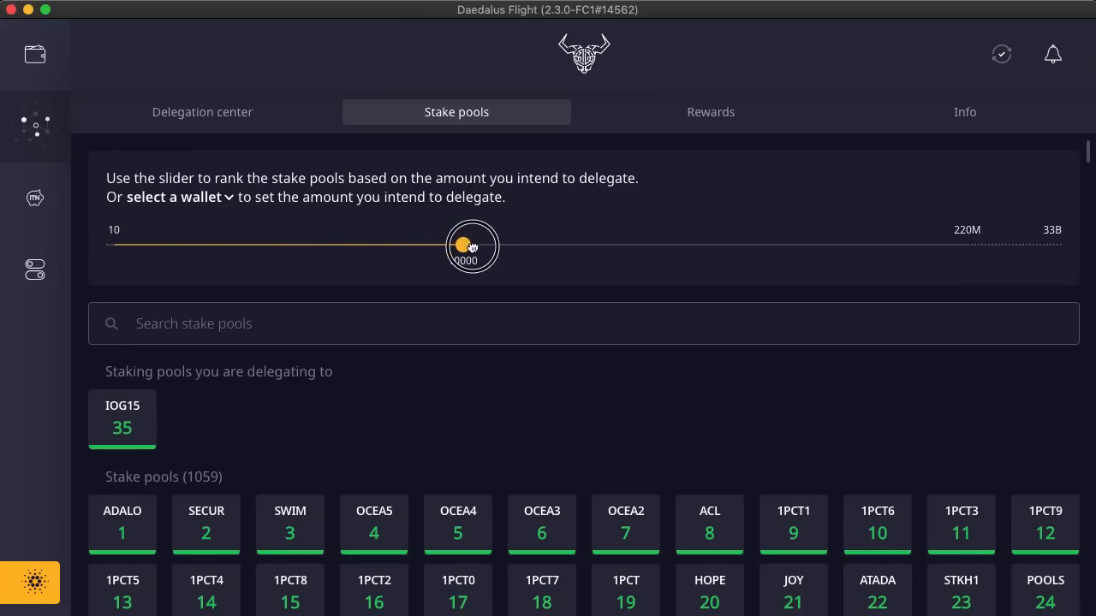
left_click_drag(472, 247, 791, 247)
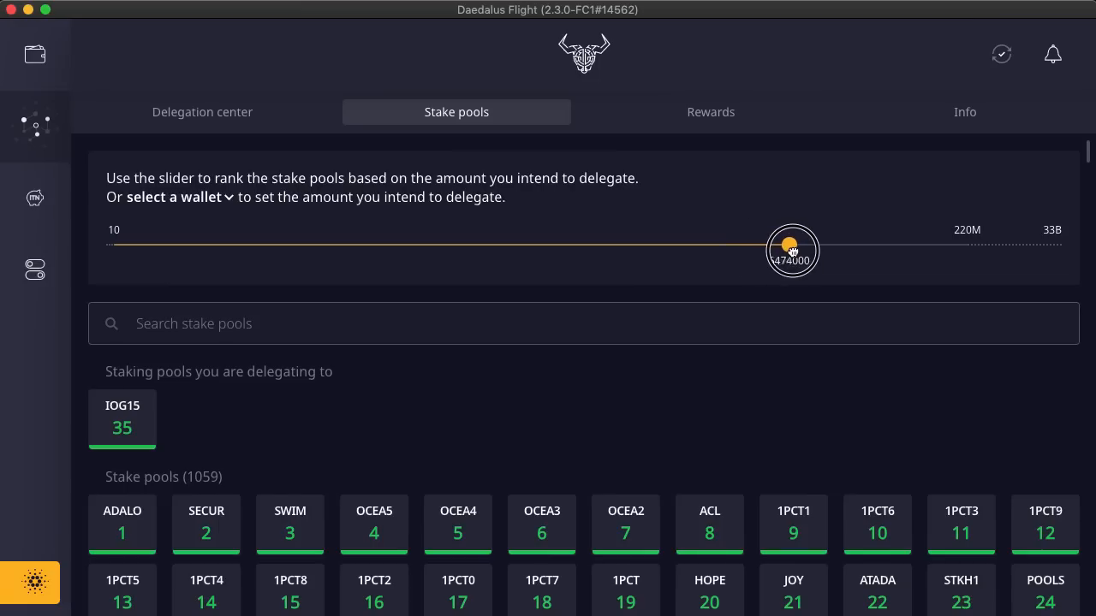
left_click_drag(791, 248, 959, 248)
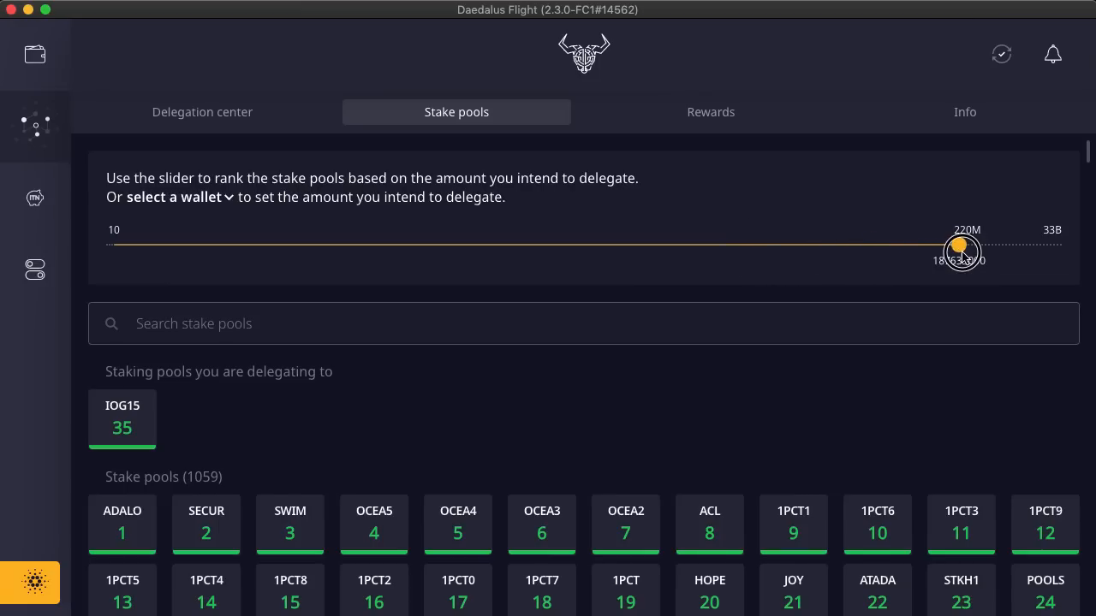
left_click_drag(961, 248, 965, 246)
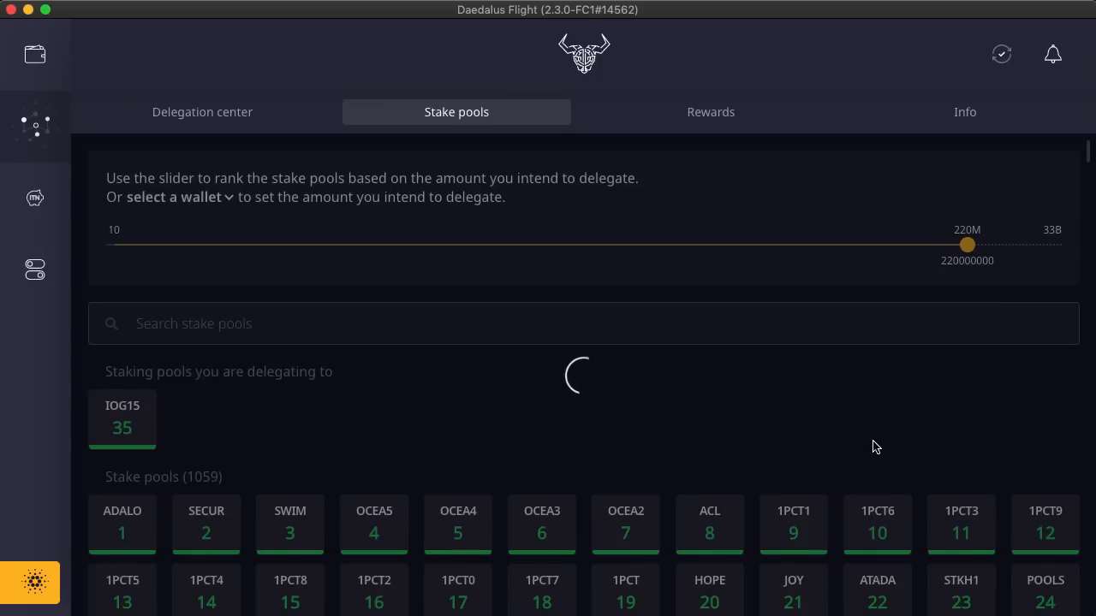
mouse_move(831, 444)
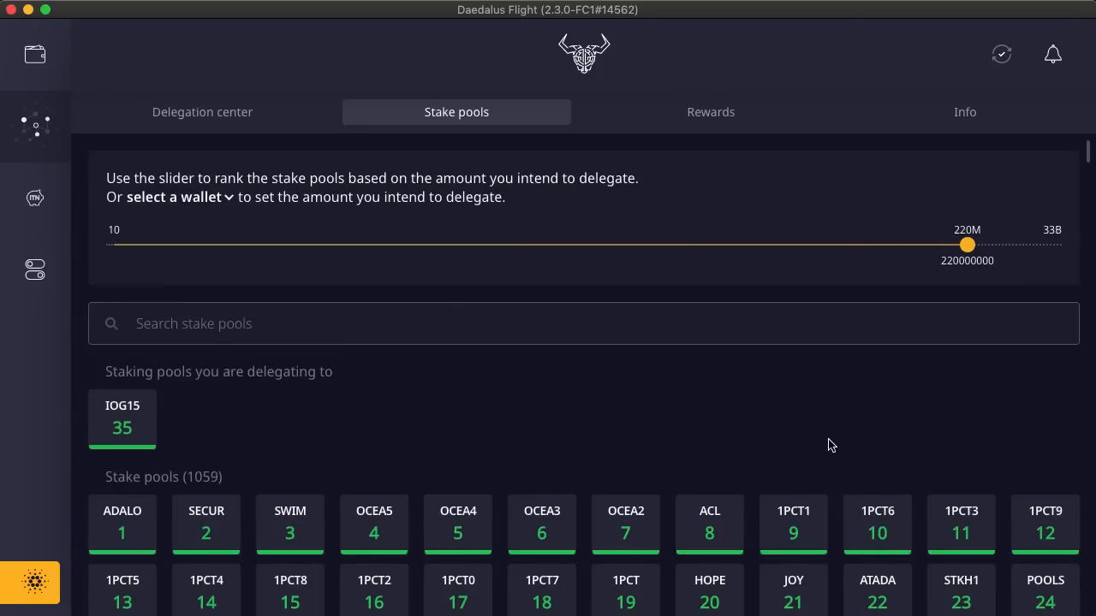
scroll("down", 3)
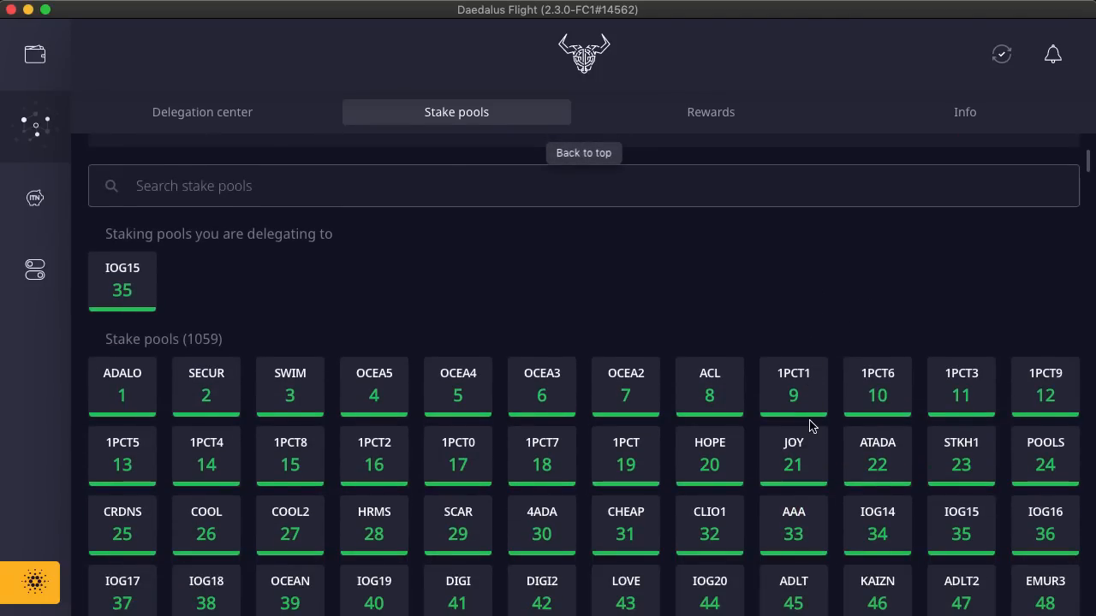
mouse_move(806, 421)
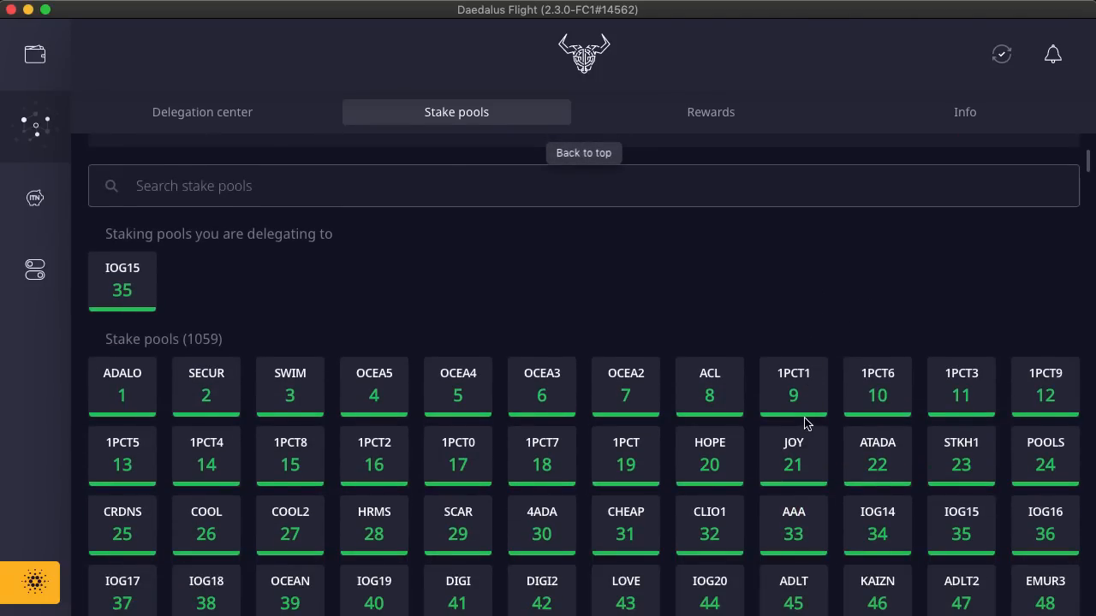